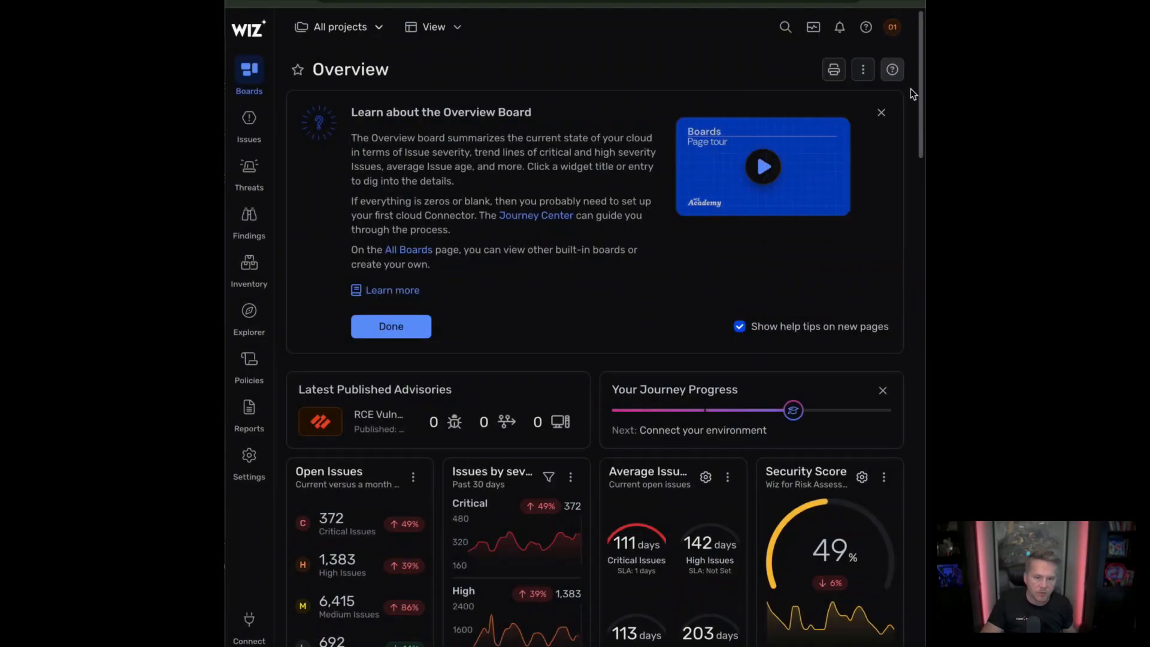
Step: Switch from the Wiz Overview board to the Azure portal tab with Cloud Shell
{"action": "left_click", "coordinate": [391, 326]}
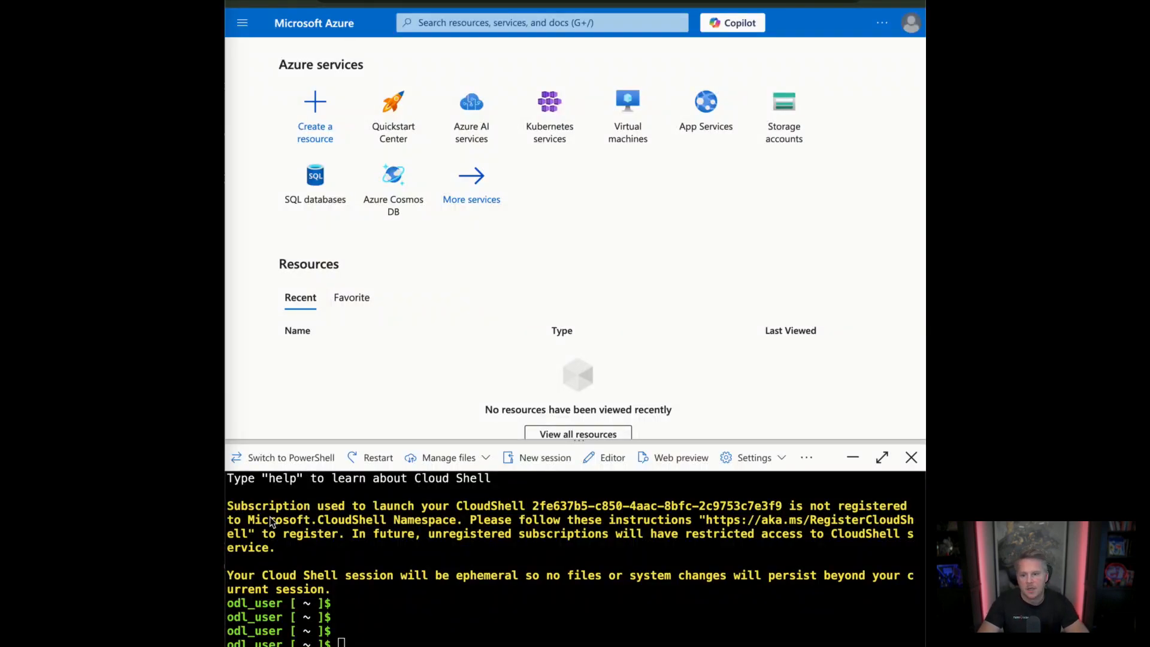
Step: Run the pasted lab setup script in Cloud Shell, then view the Virtual machines list
{"action": "right_click", "coordinate": [484, 533]}
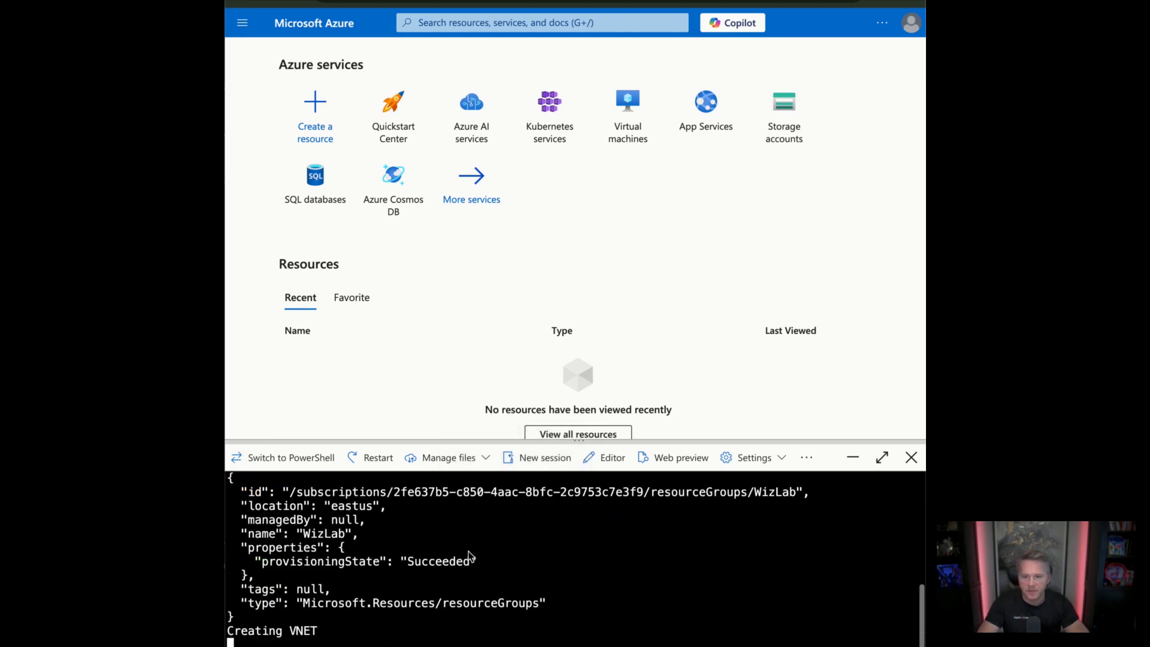
{"action": "left_click", "coordinate": [627, 118]}
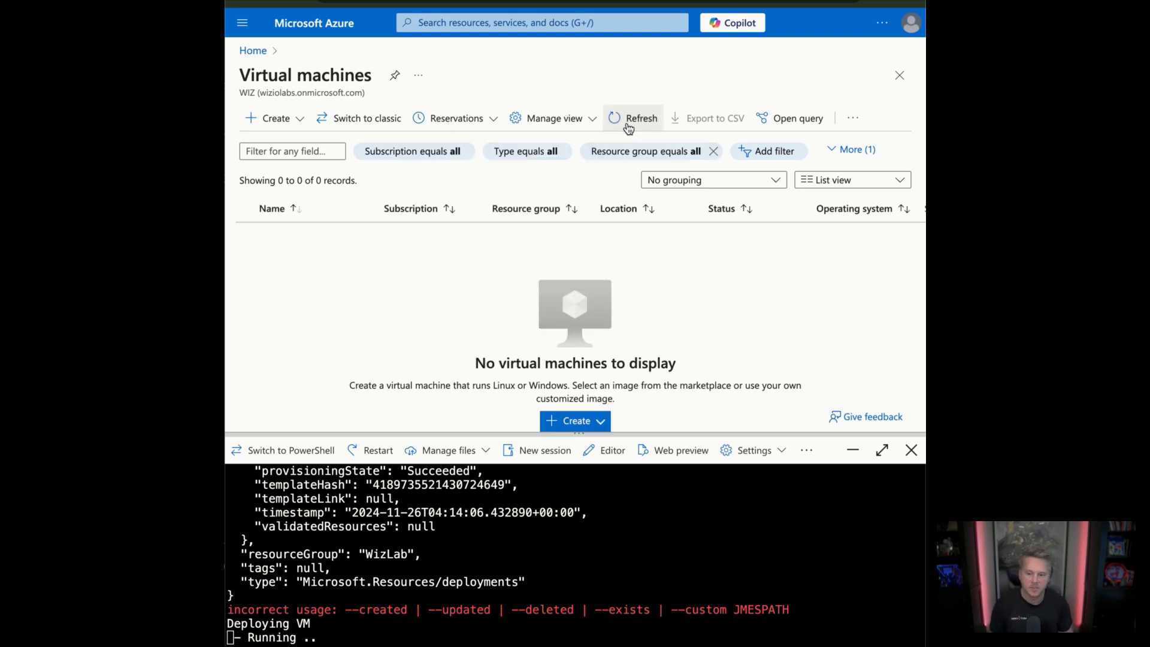
Step: Find and open Storage accounts via the portal search for 'sto'
{"action": "left_click", "coordinate": [542, 23]}
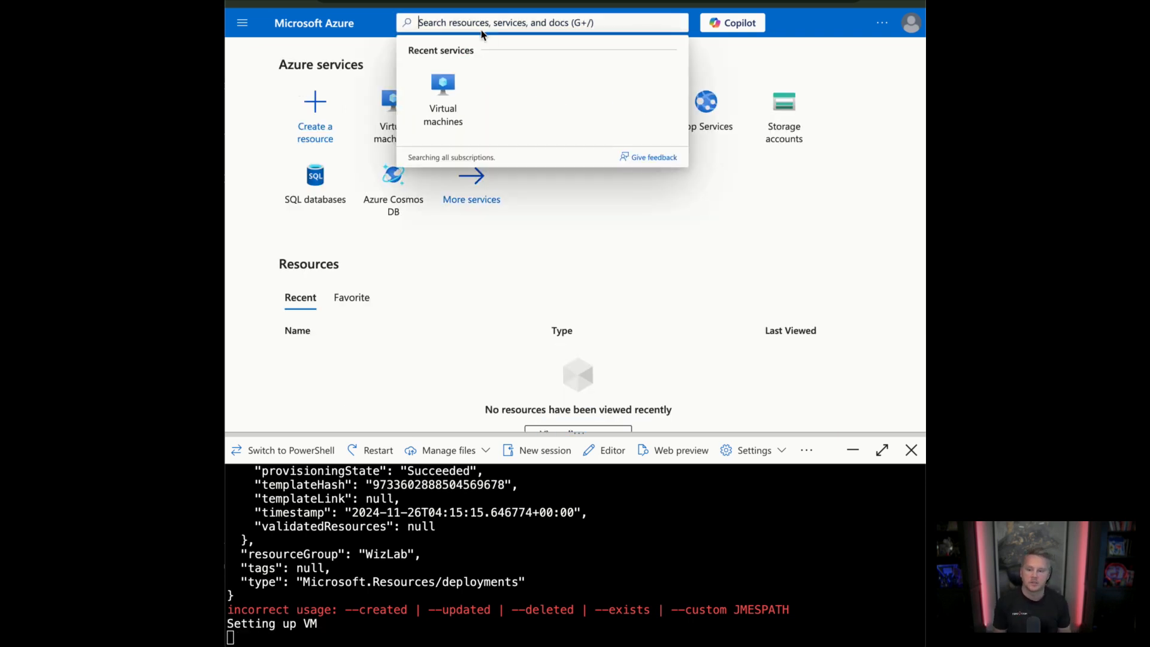
{"action": "type", "text": "stor"}
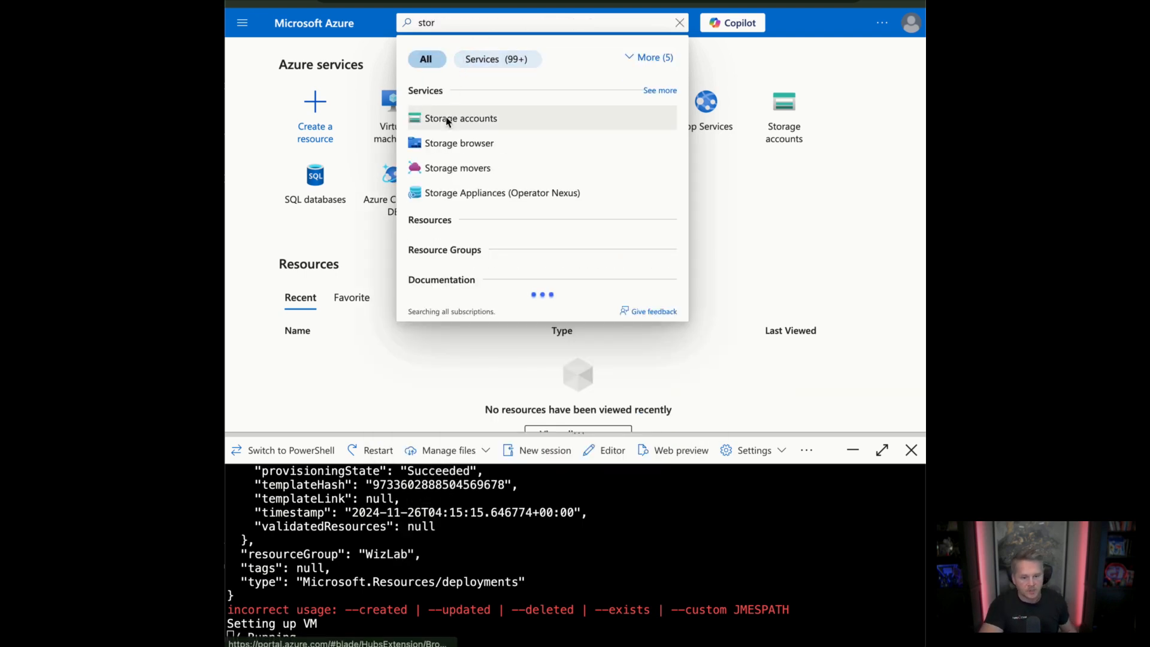
{"action": "left_click", "coordinate": [460, 118]}
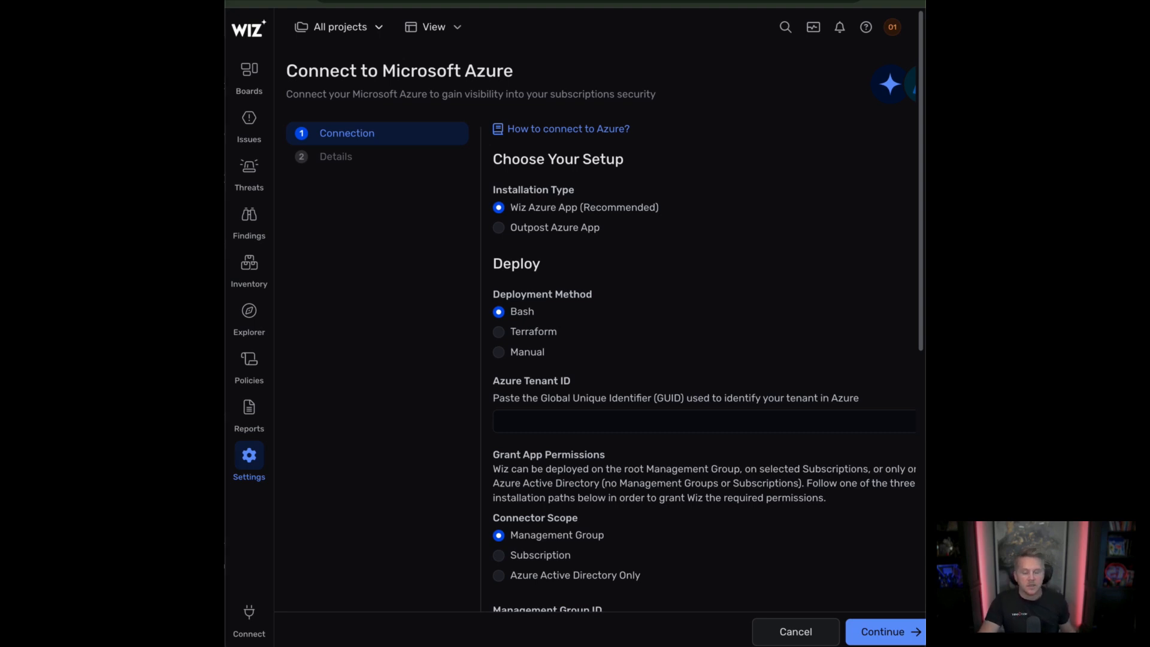
Step: Fill the tenant ID, choose Subscription scope and enter the subscription ID in the connector form
{"action": "left_click", "coordinate": [703, 420]}
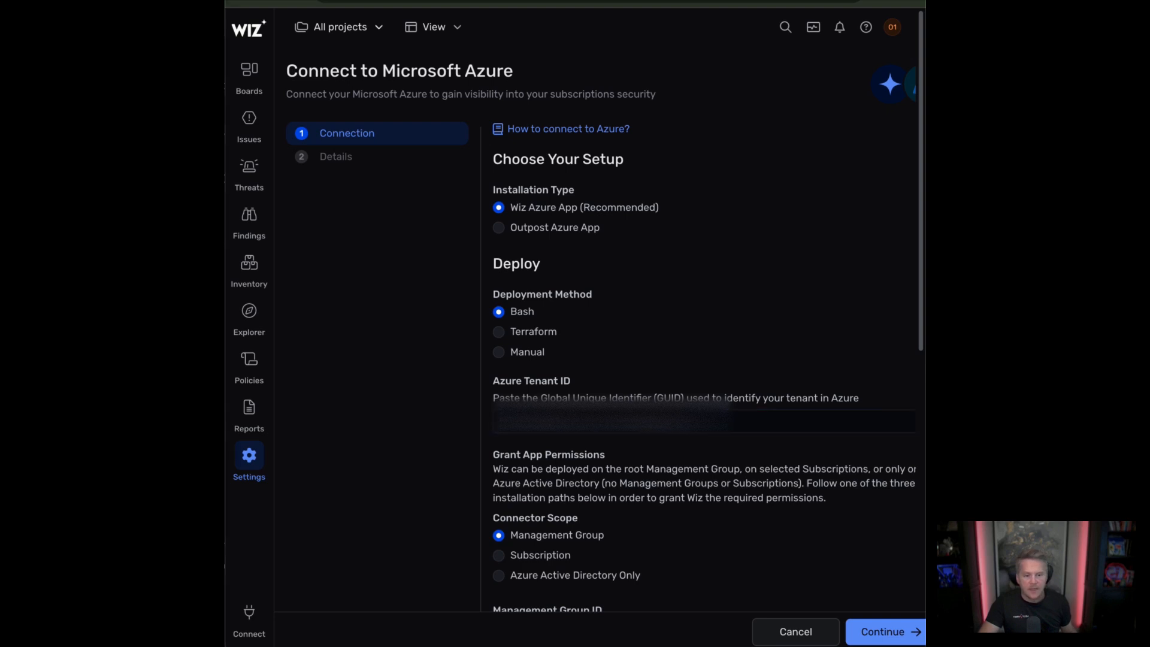
{"action": "scroll", "scroll_direction": "down", "scroll_amount": 3}
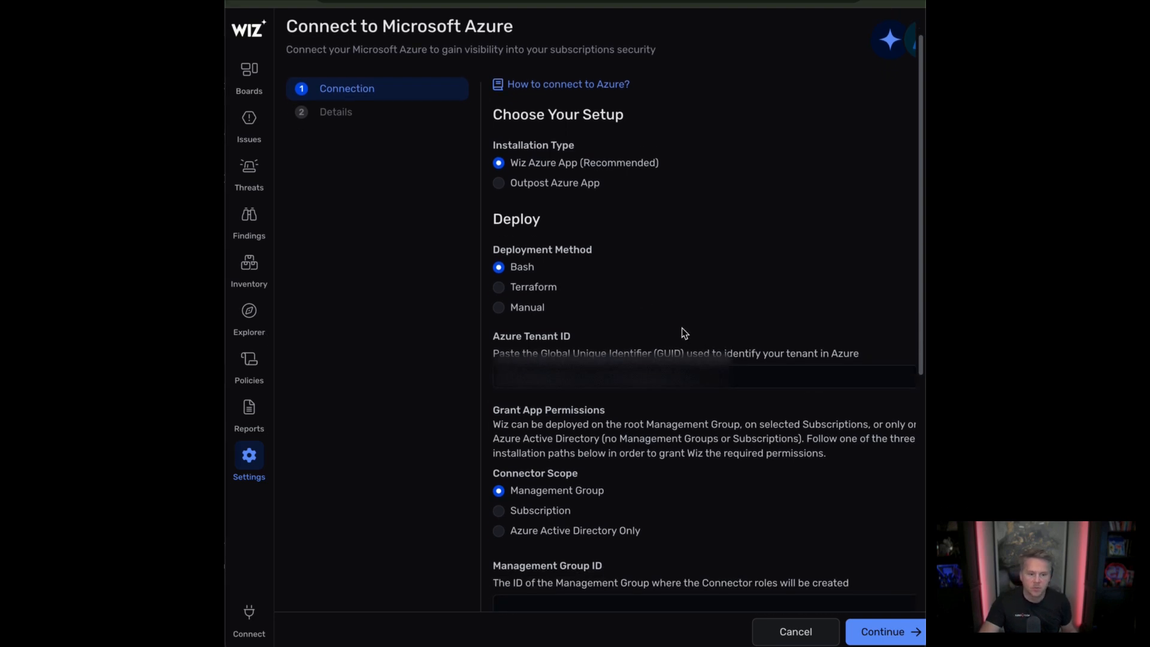
{"action": "scroll", "scroll_direction": "down", "scroll_amount": 3}
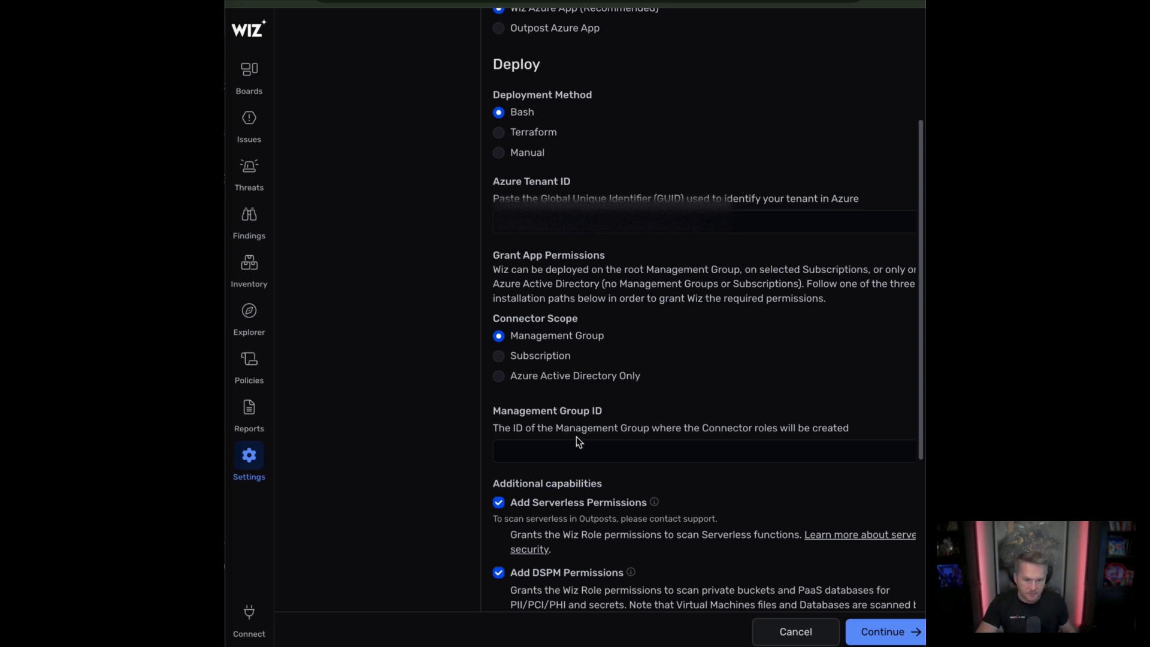
{"action": "left_click", "coordinate": [497, 355]}
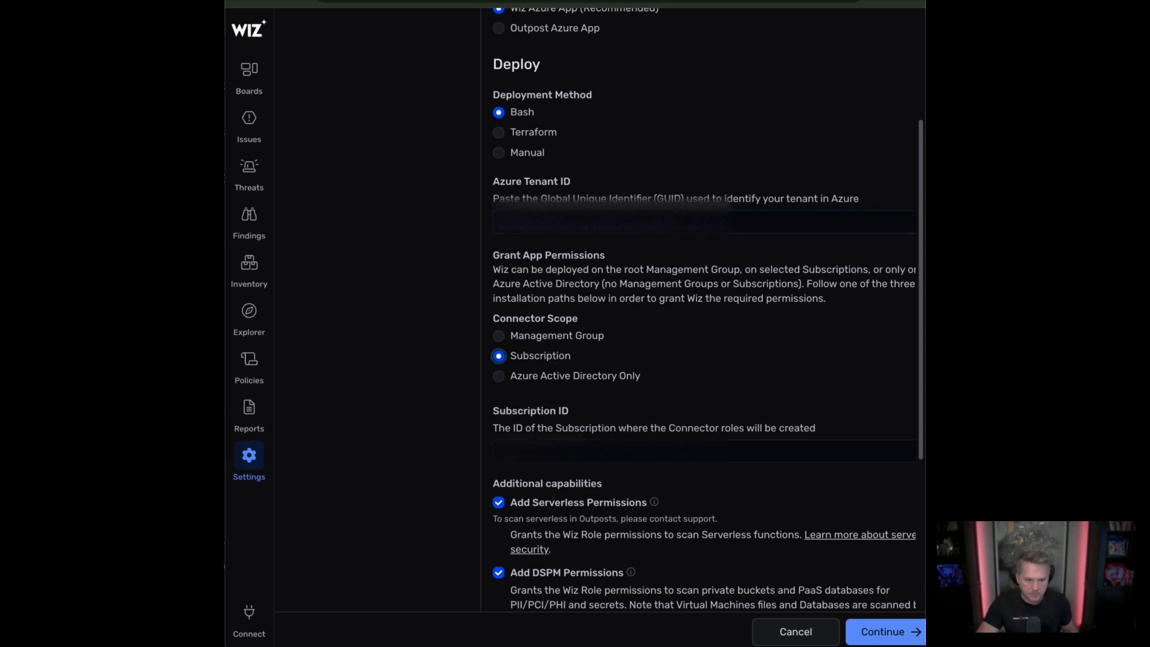
{"action": "left_click", "coordinate": [702, 451]}
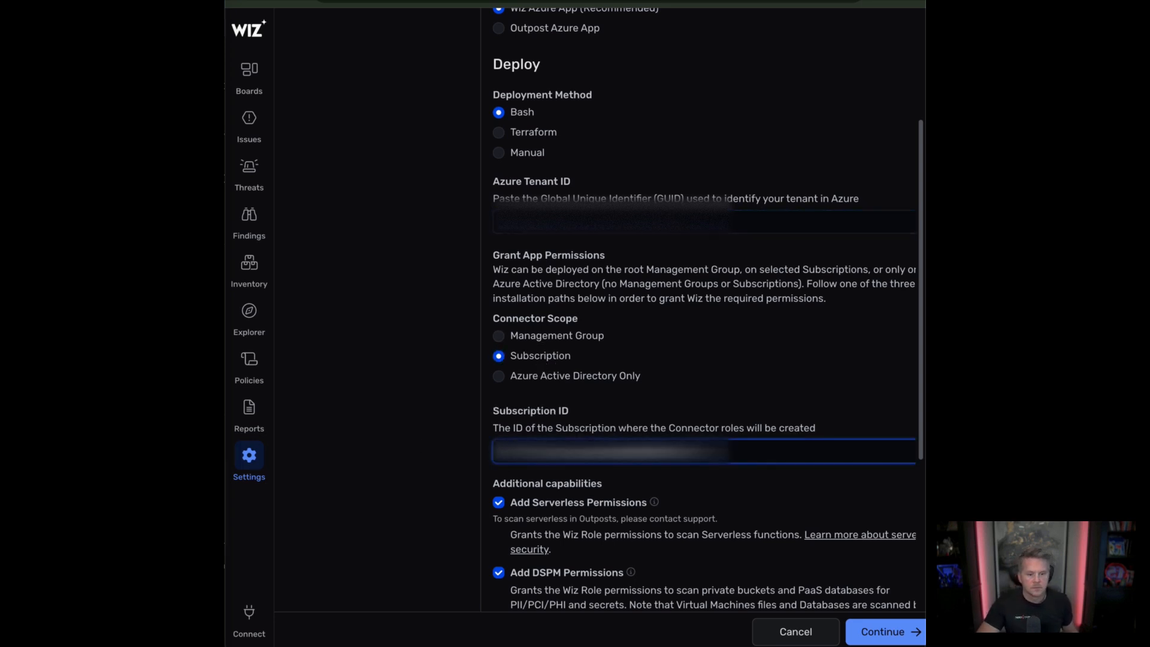
{"action": "mouse_move", "coordinate": [805, 555]}
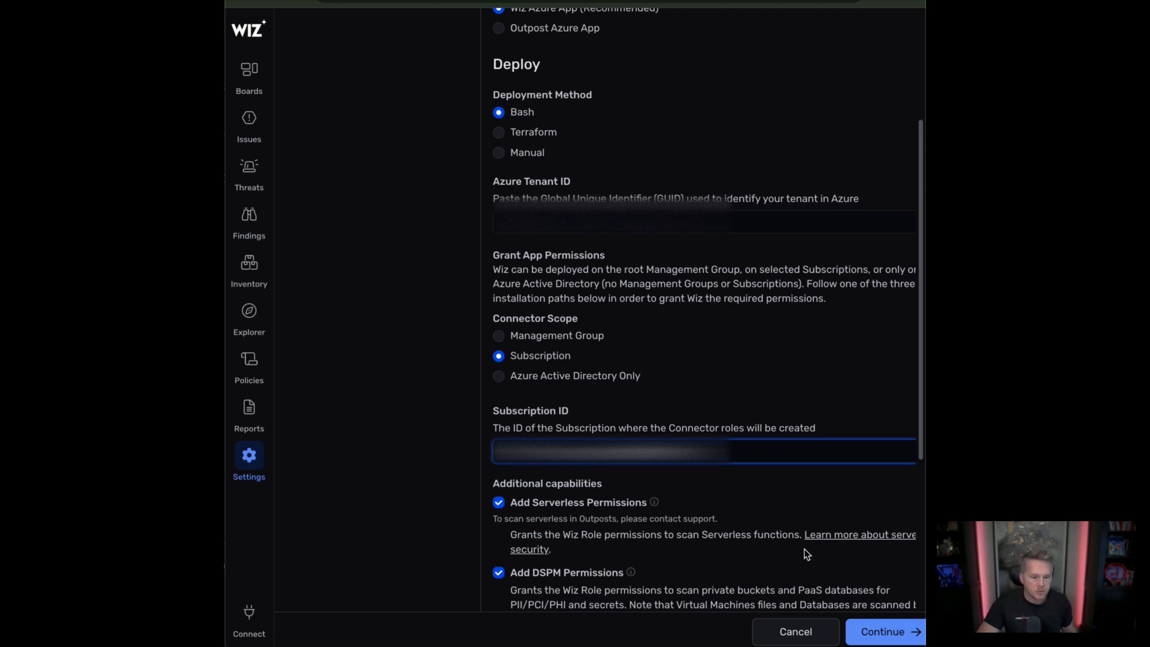
{"action": "scroll", "scroll_direction": "down", "scroll_amount": 3}
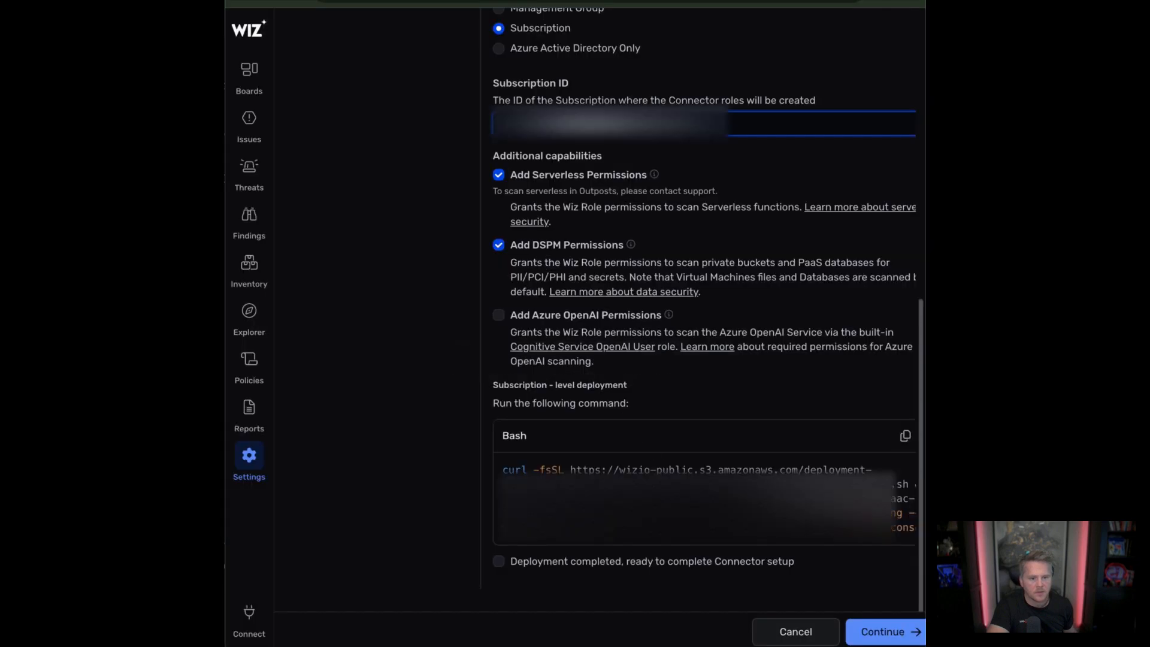
{"action": "mouse_move", "coordinate": [840, 601]}
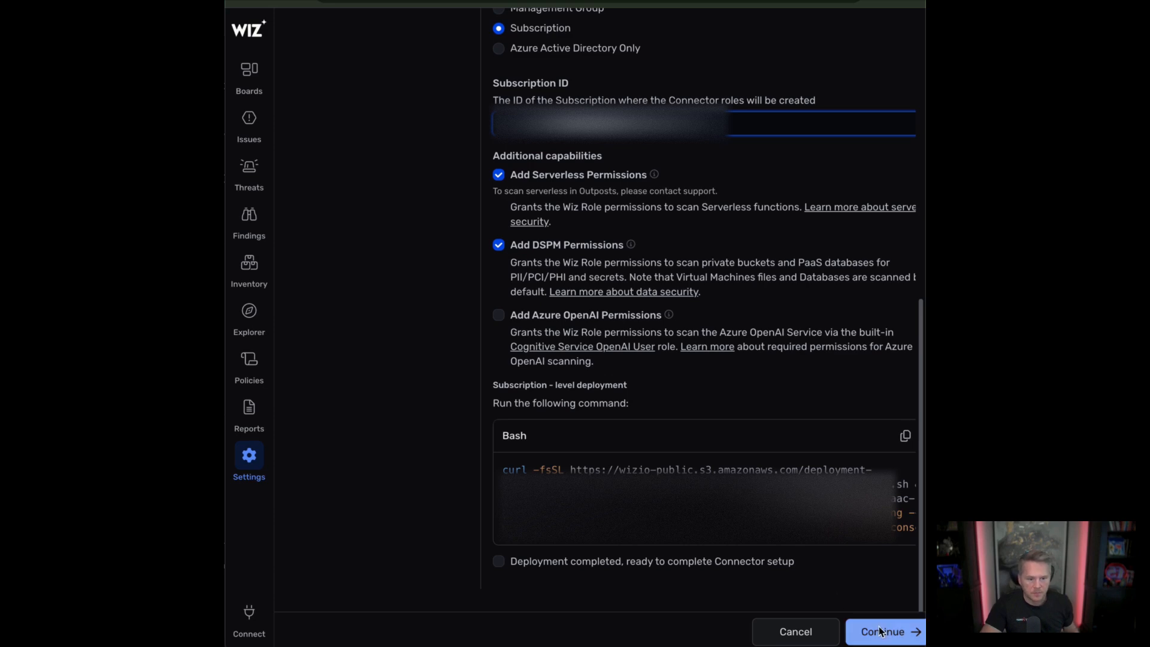
Step: Confirm deployment completed, finish the Azure connector setup and check the new initializing deployment
{"action": "left_click", "coordinate": [498, 561]}
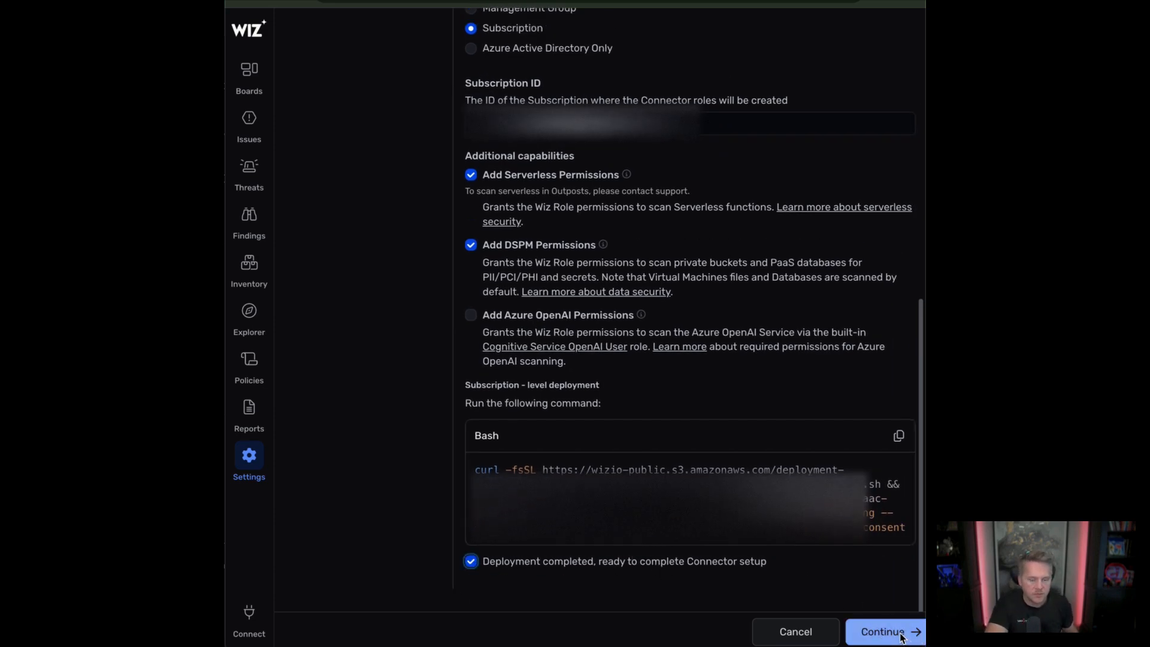
{"action": "left_click", "coordinate": [883, 632]}
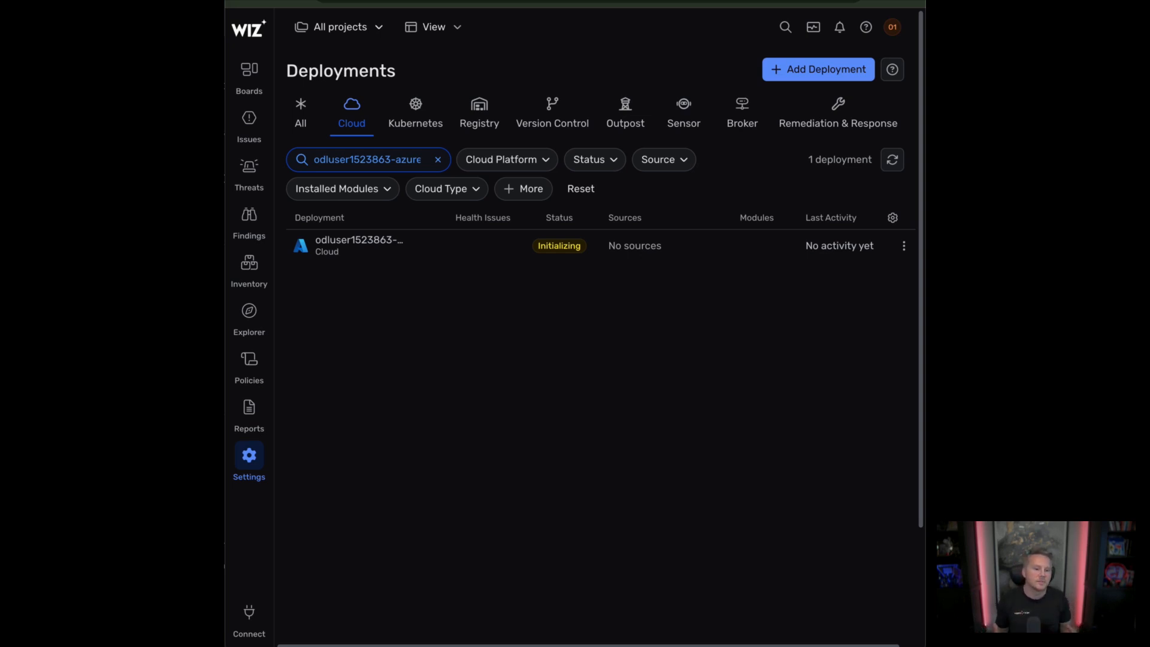
{"action": "left_click", "coordinate": [359, 245]}
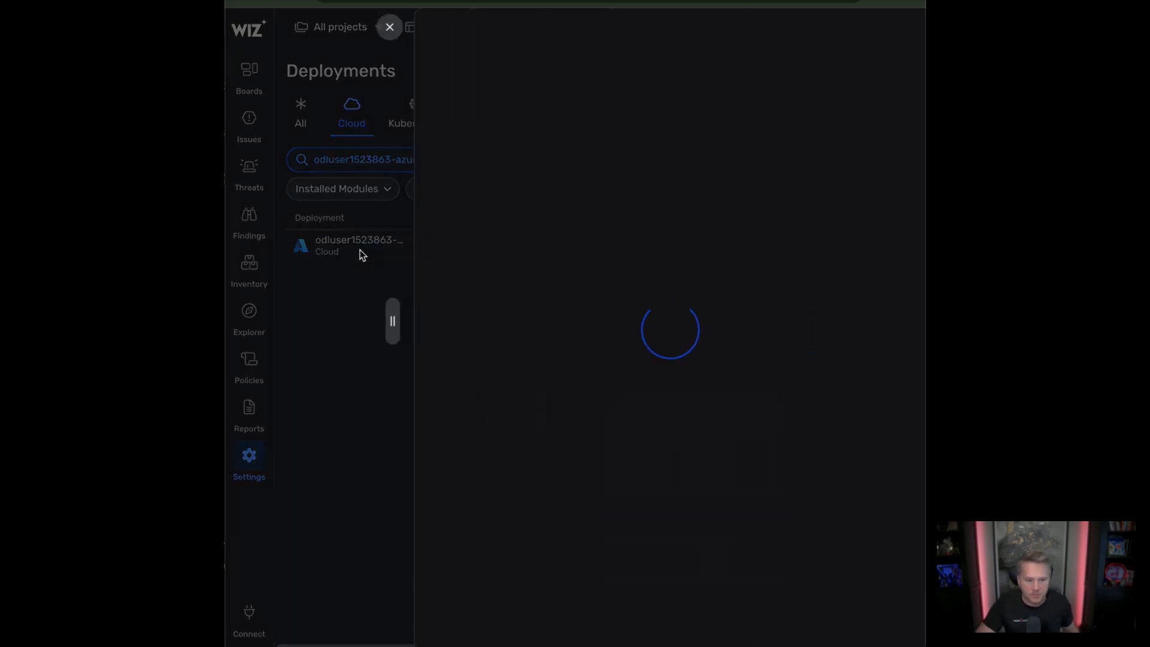
{"action": "left_click", "coordinate": [359, 245]}
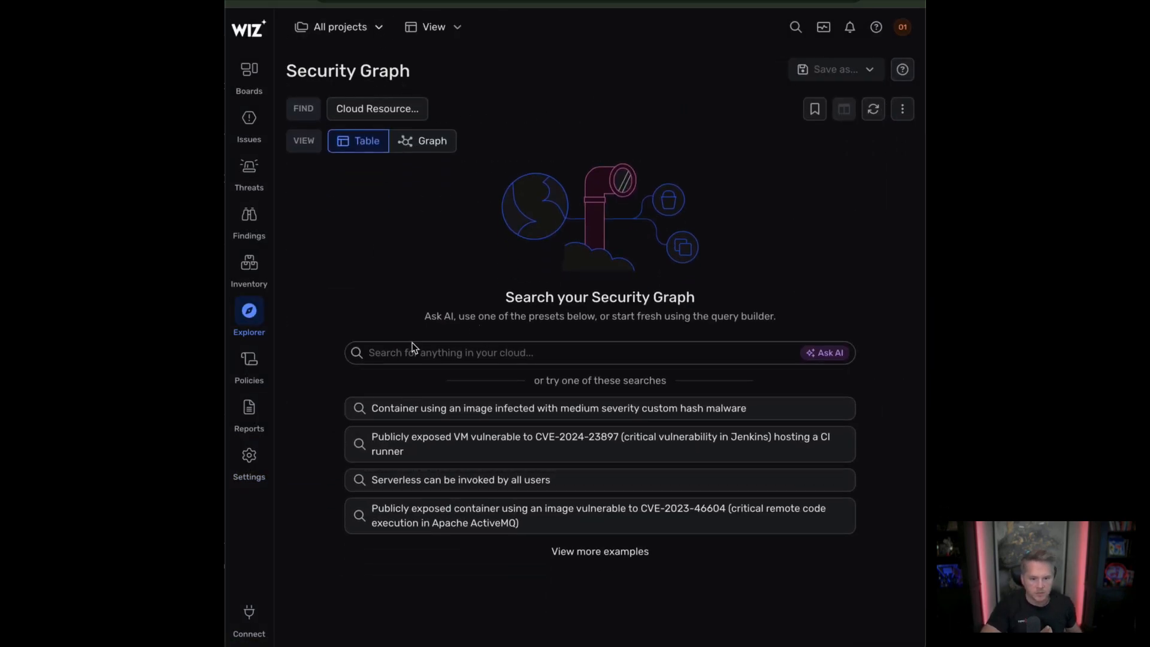
Step: Search the Security Graph for MyVM-M2JmOTQw and open that virtual machine's details
{"action": "left_click", "coordinate": [513, 353]}
{"action": "type", "text": "MyVM-M2JmOTQw"}
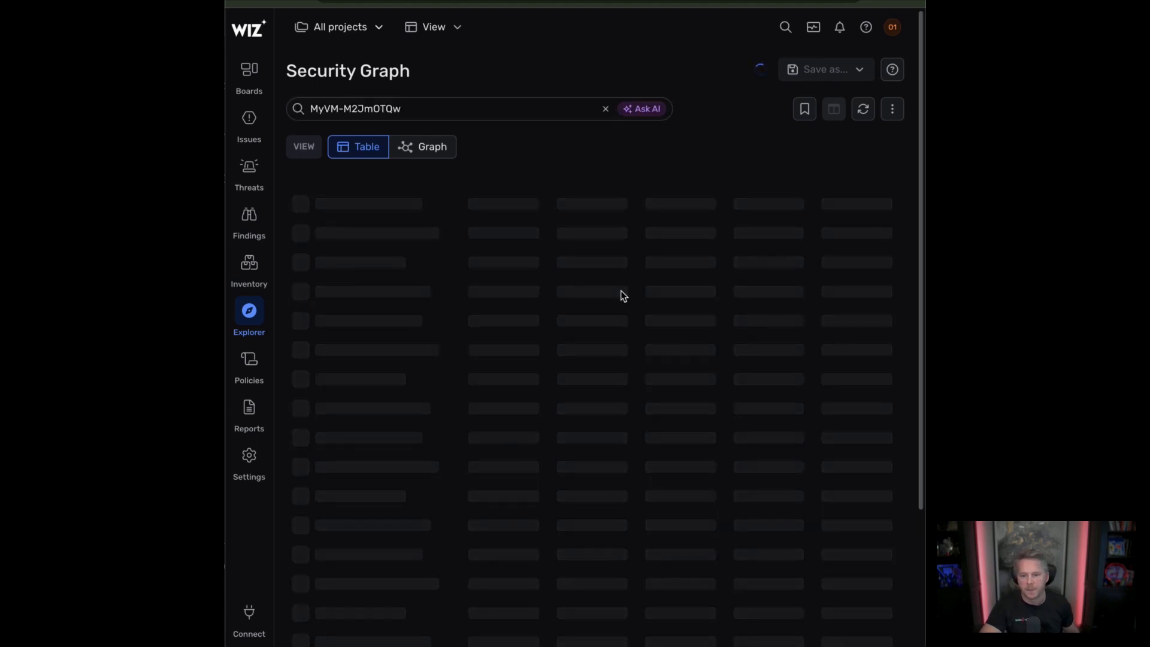
{"action": "mouse_move", "coordinate": [579, 191]}
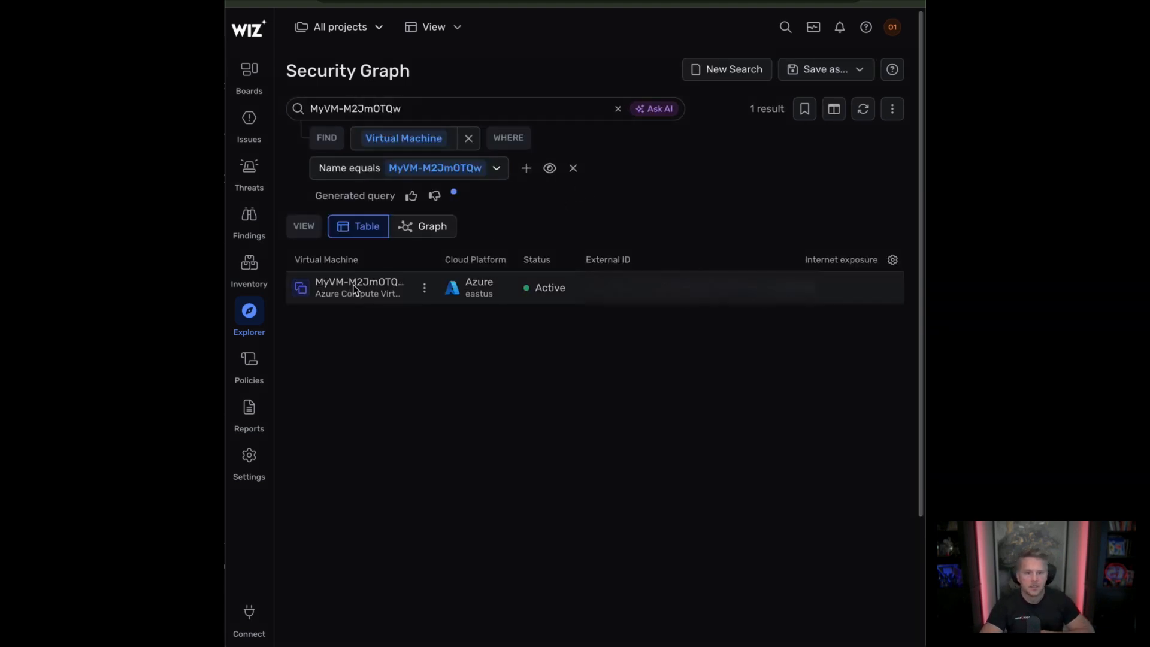
{"action": "left_click", "coordinate": [359, 287]}
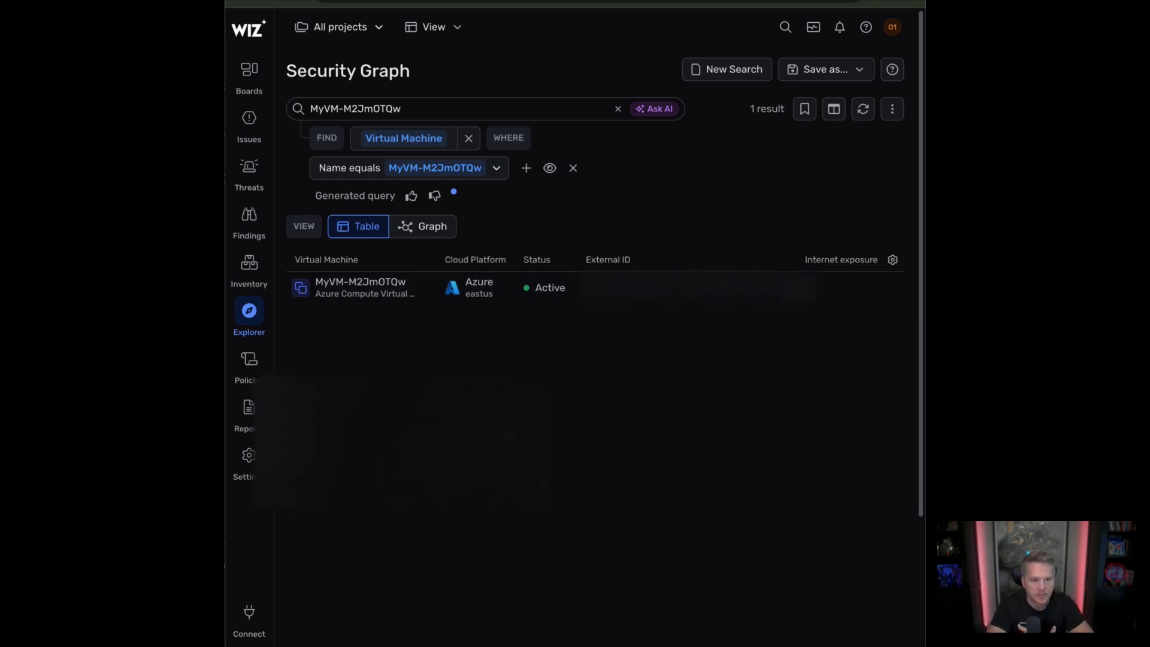
{"action": "left_click", "coordinate": [359, 288]}
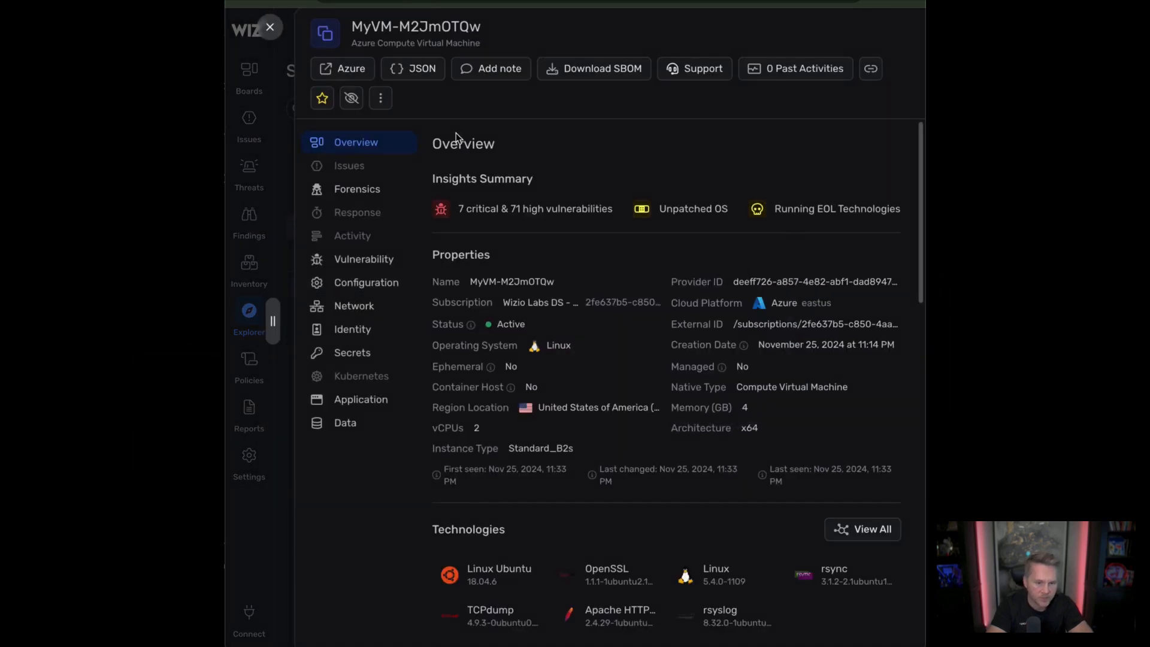
Step: Glance at the VM's forensics and overview, then view its Vulnerability remediation table
{"action": "left_click", "coordinate": [357, 189]}
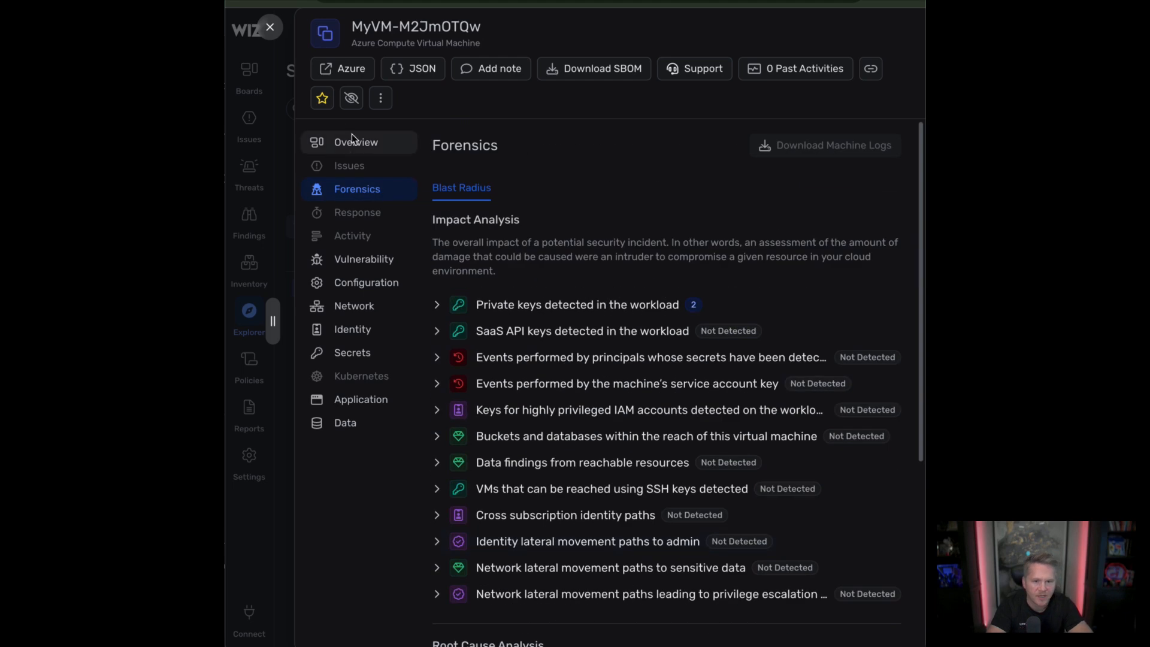
{"action": "left_click", "coordinate": [356, 142]}
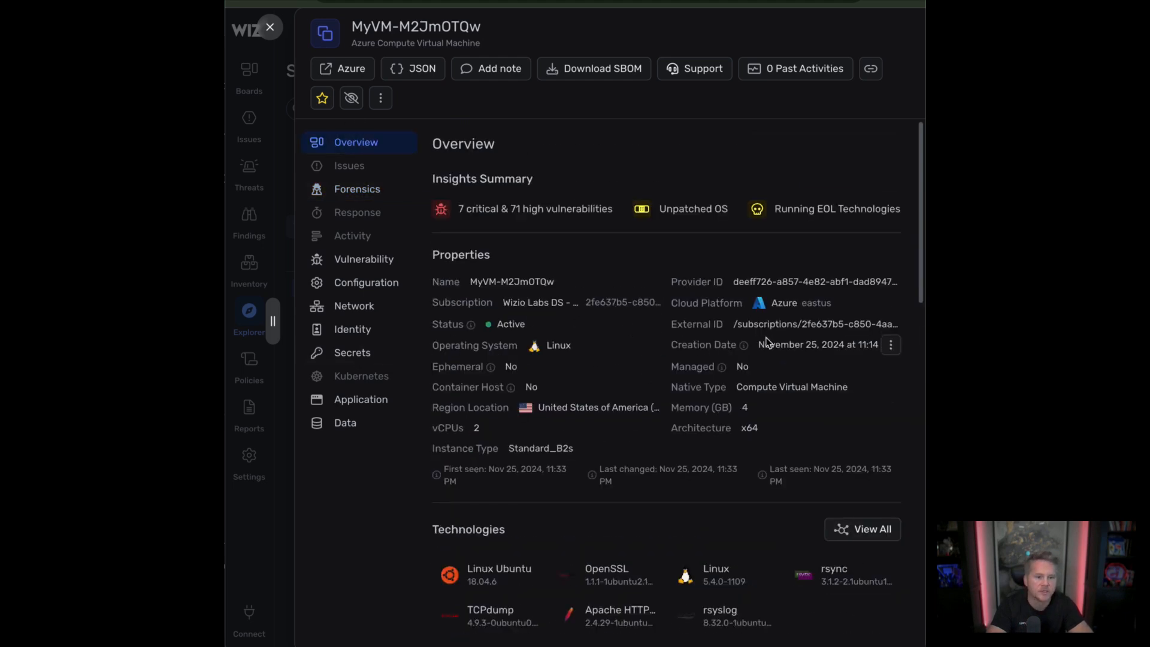
{"action": "mouse_move", "coordinate": [619, 295]}
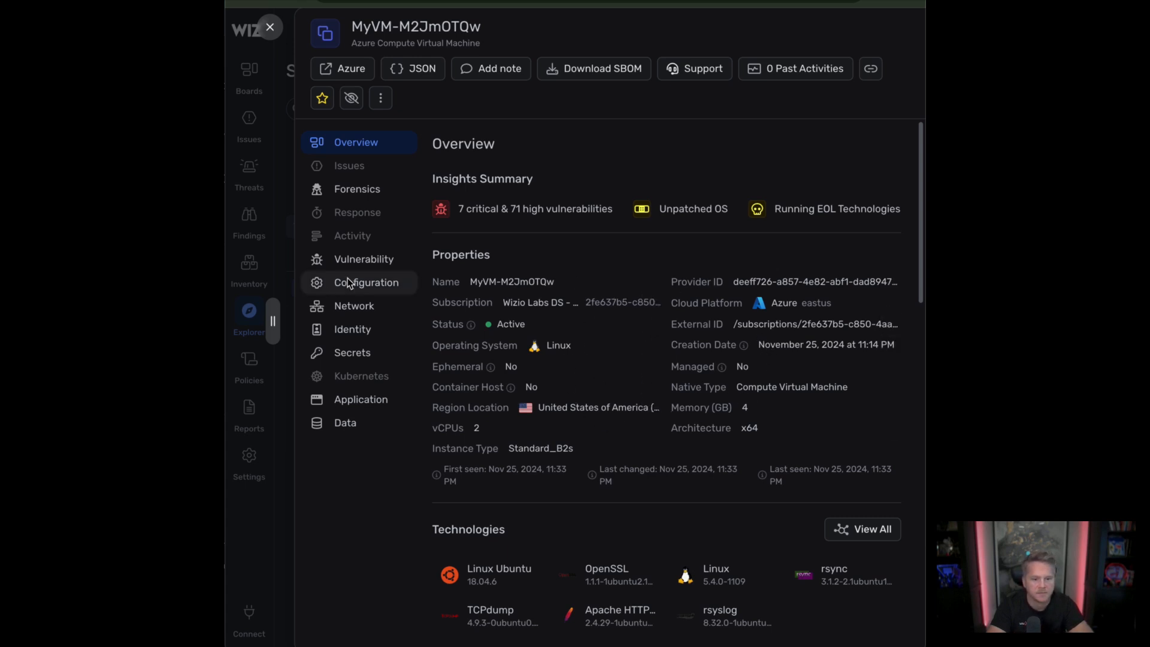
{"action": "left_click", "coordinate": [364, 259]}
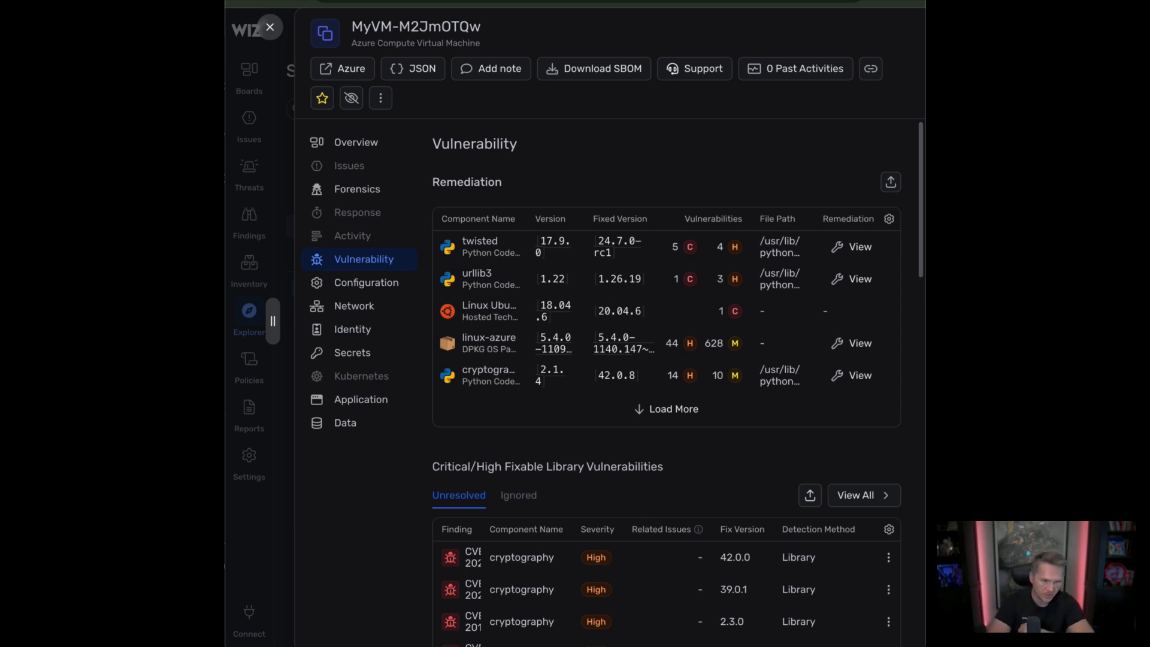
{"action": "mouse_move", "coordinate": [533, 317]}
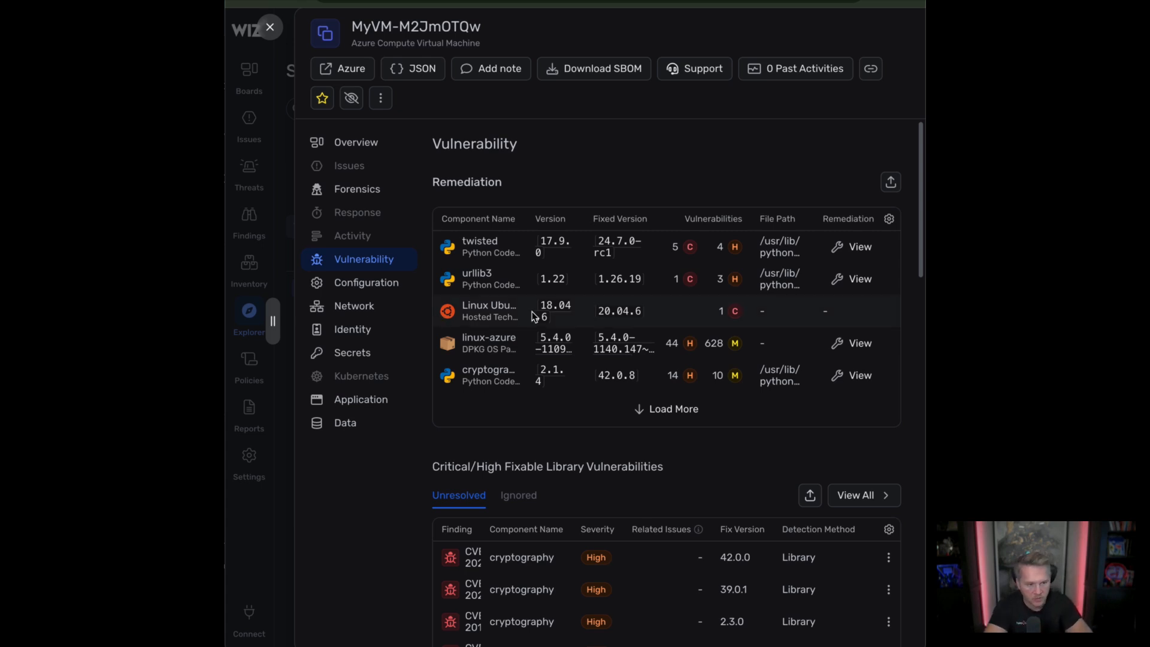
{"action": "mouse_move", "coordinate": [667, 409]}
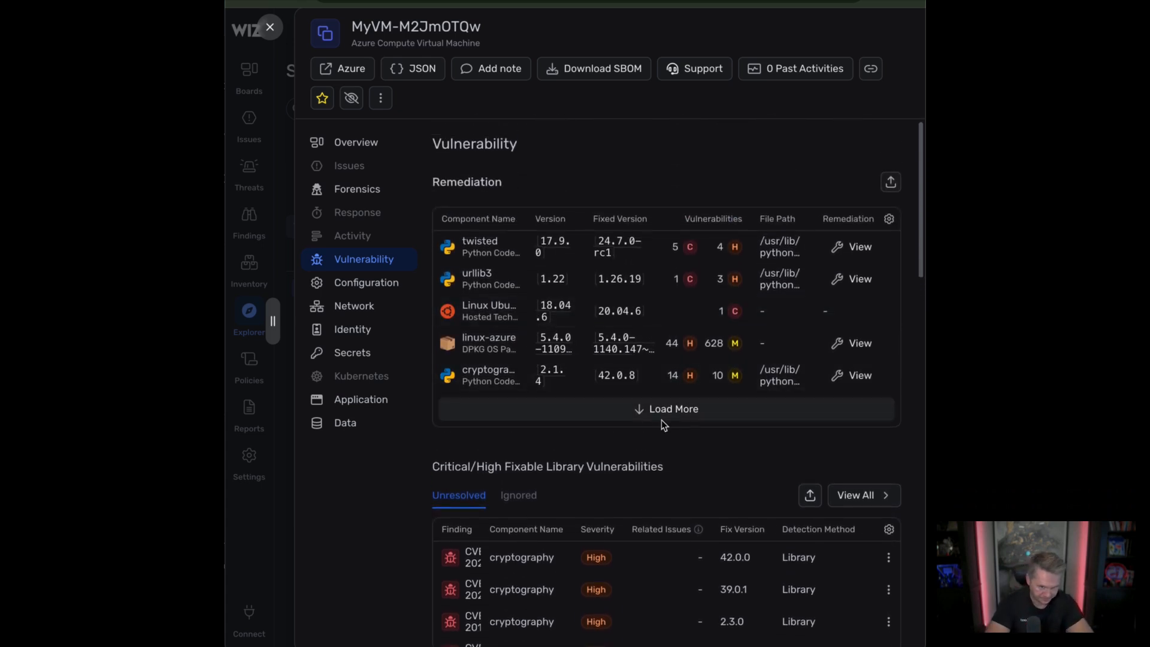
Step: Review the VM's Configuration findings and its Network section: public IP, MySubnet, MyVNET, MyNIC
{"action": "left_click", "coordinate": [366, 282]}
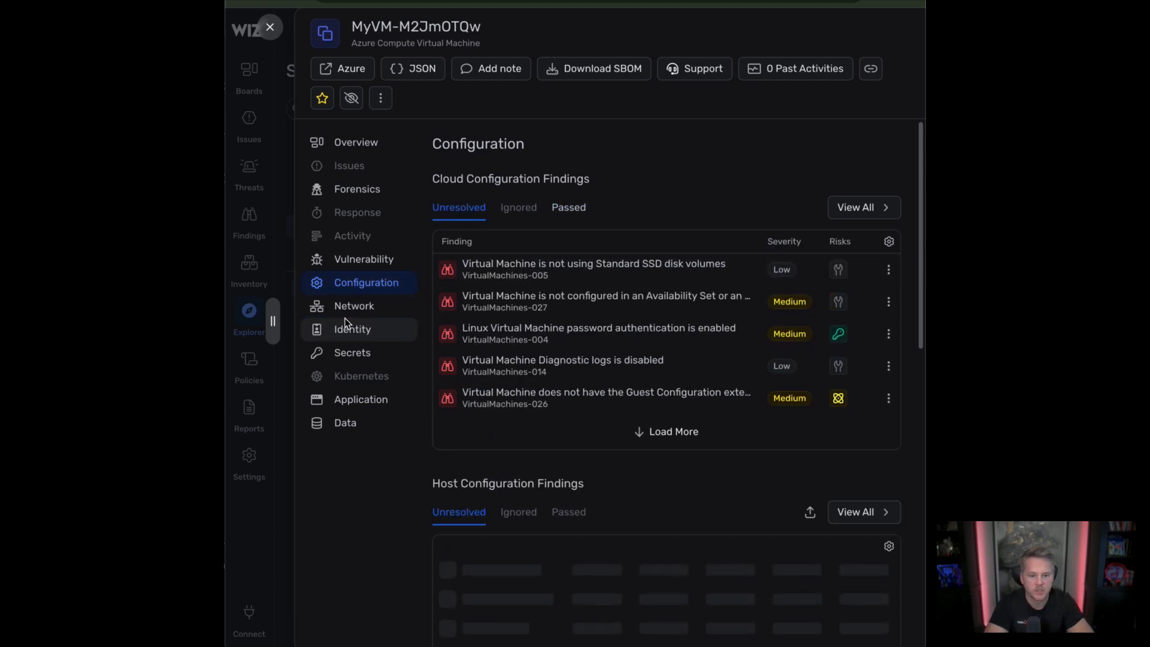
{"action": "mouse_move", "coordinate": [597, 328]}
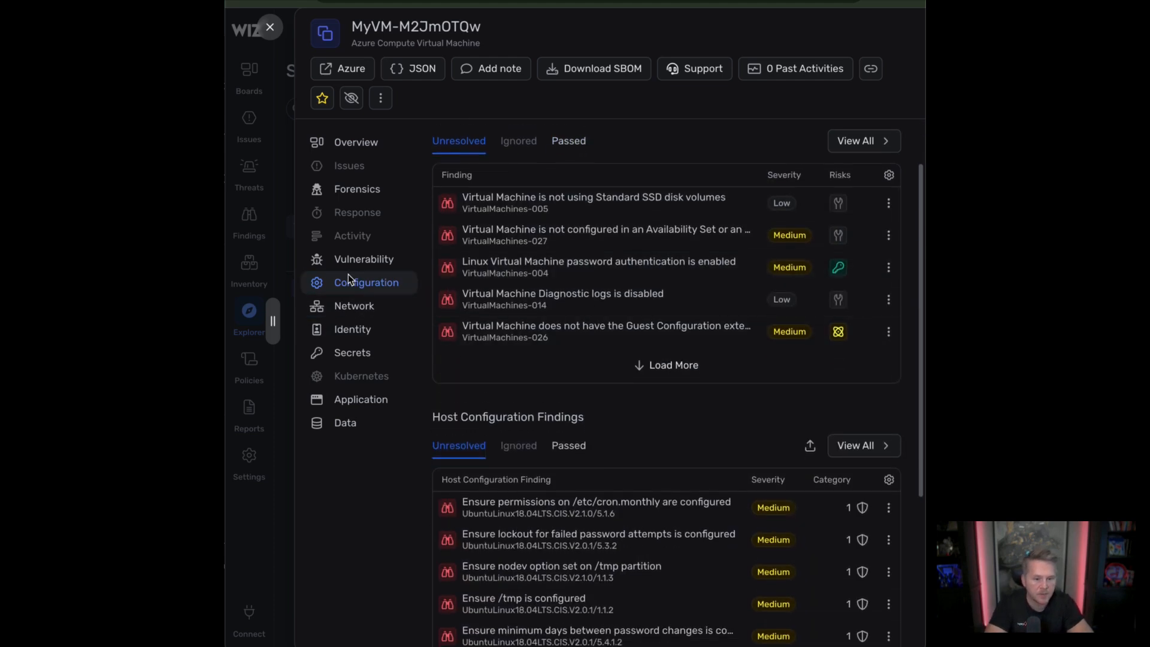
{"action": "left_click", "coordinate": [353, 306]}
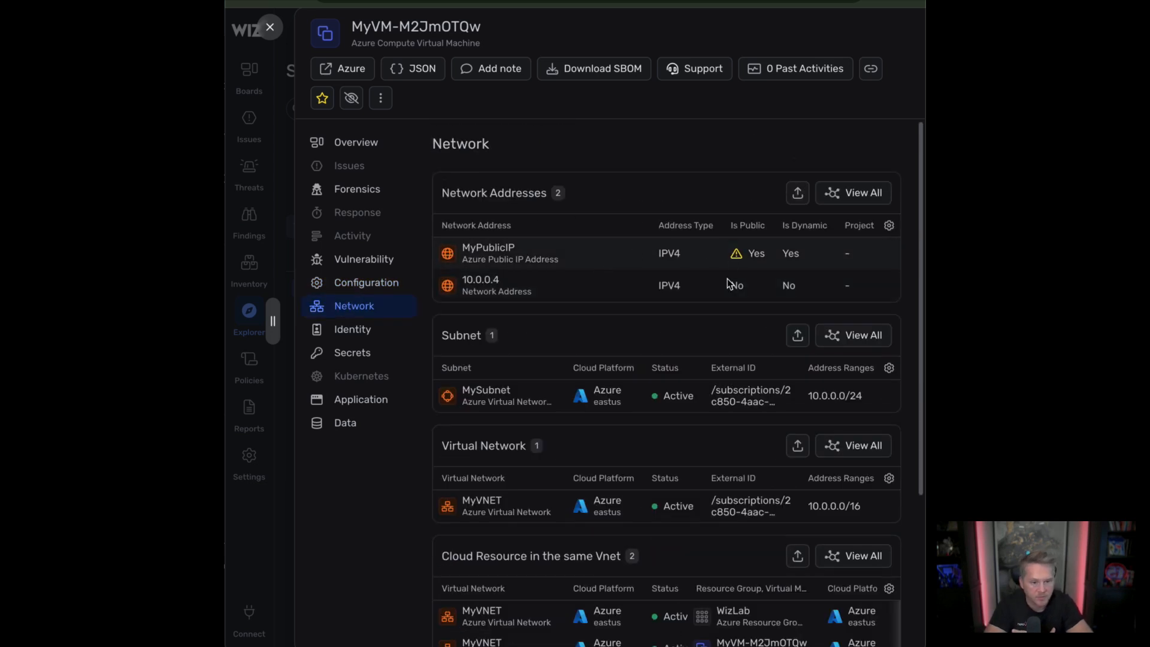
{"action": "scroll", "scroll_direction": "down", "scroll_amount": 3}
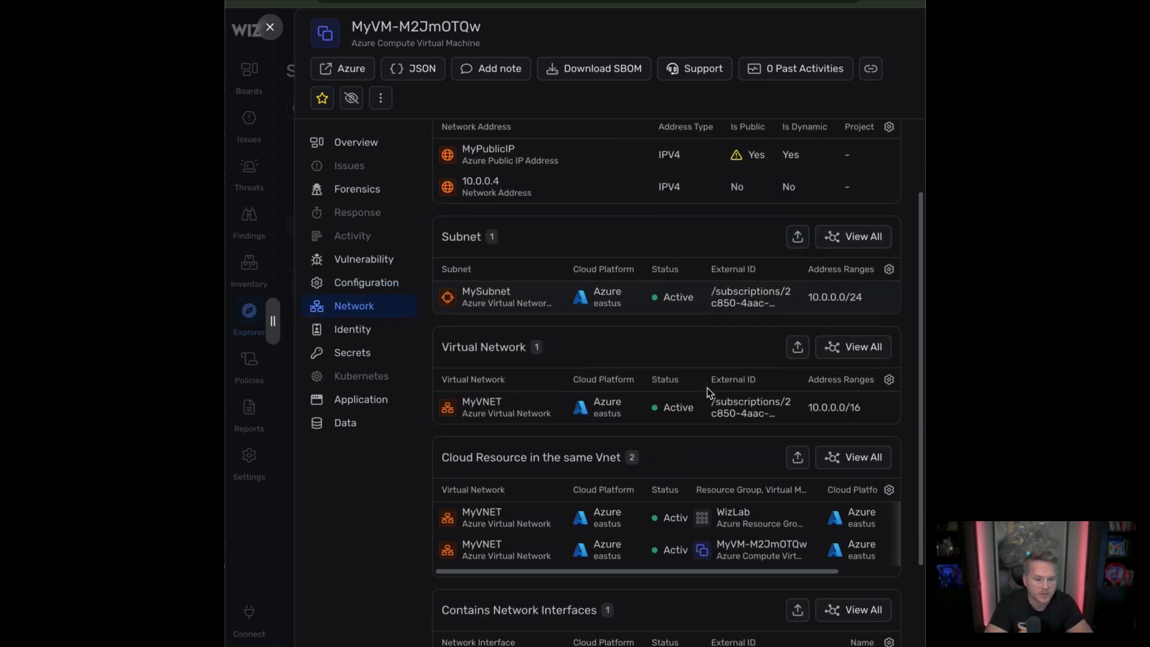
{"action": "scroll", "scroll_direction": "down", "scroll_amount": 3}
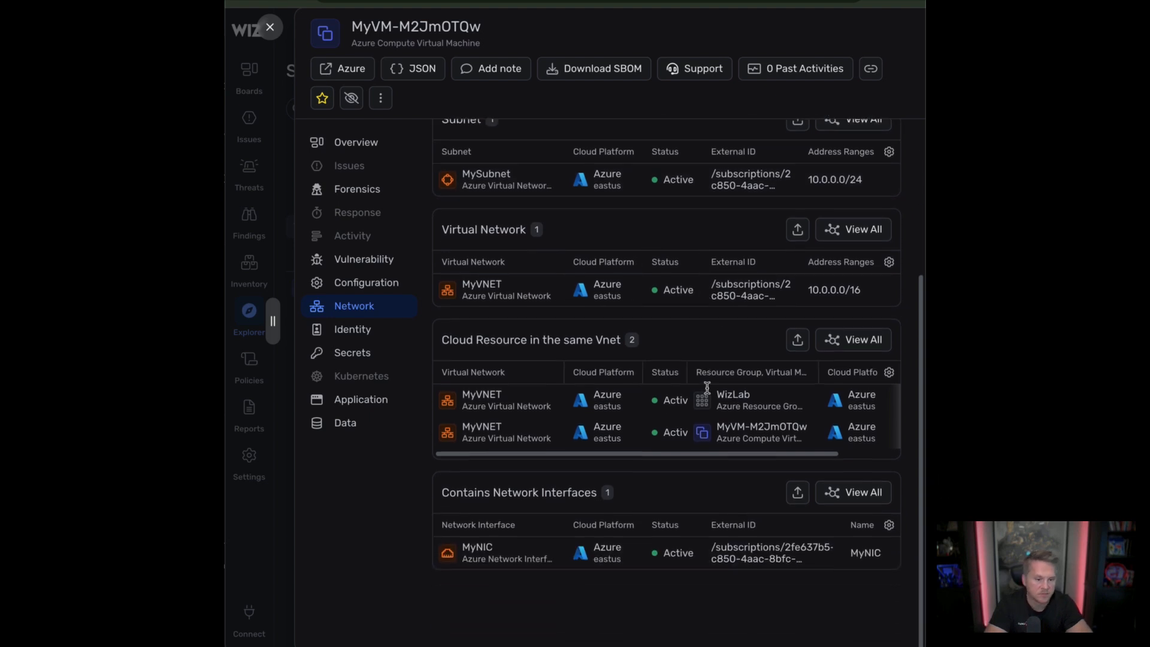
{"action": "mouse_move", "coordinate": [713, 284]}
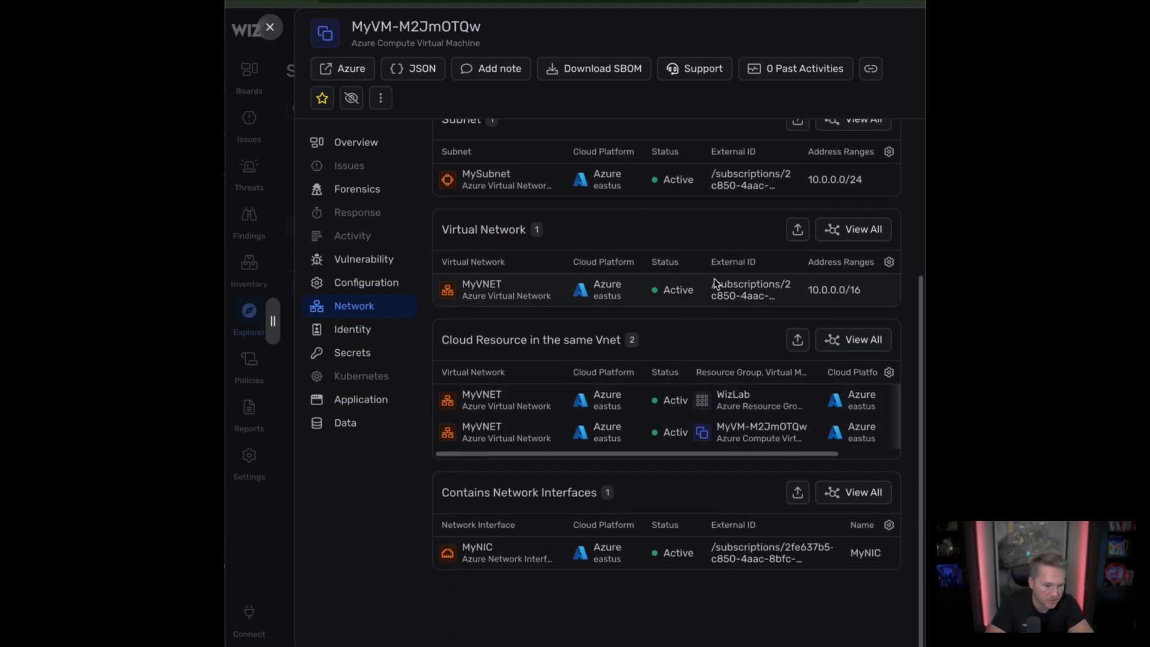
Step: Review the VM's Identity, Secrets and Application sections, ending on its Data inventory
{"action": "left_click", "coordinate": [353, 329]}
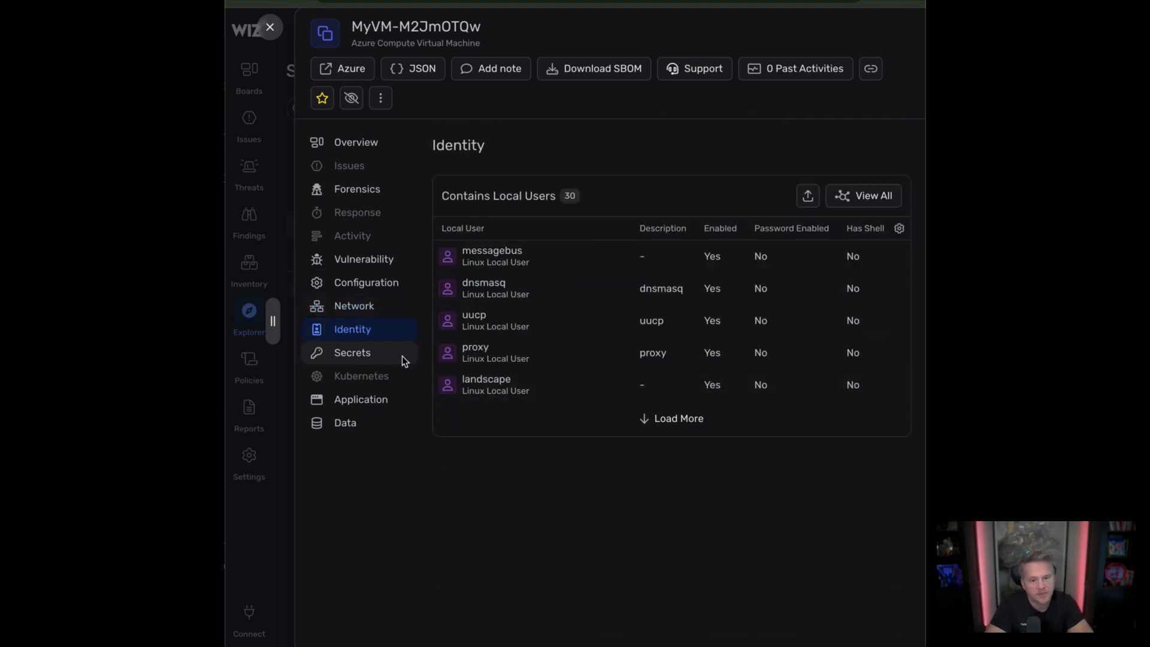
{"action": "left_click", "coordinate": [353, 353]}
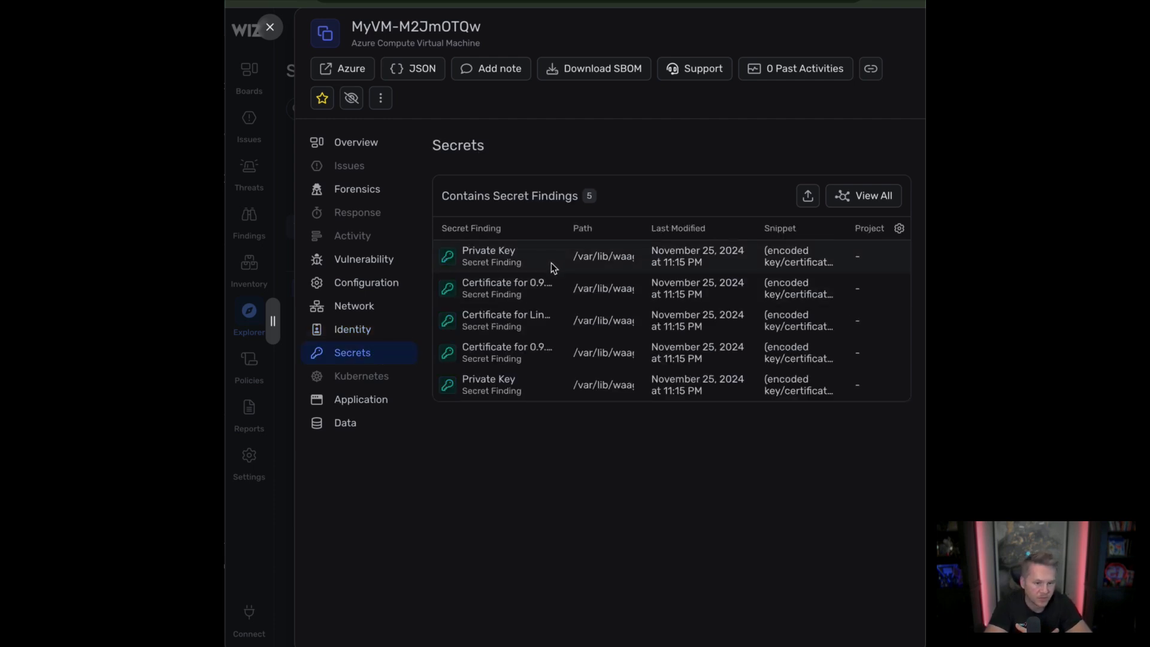
{"action": "mouse_move", "coordinate": [357, 385]}
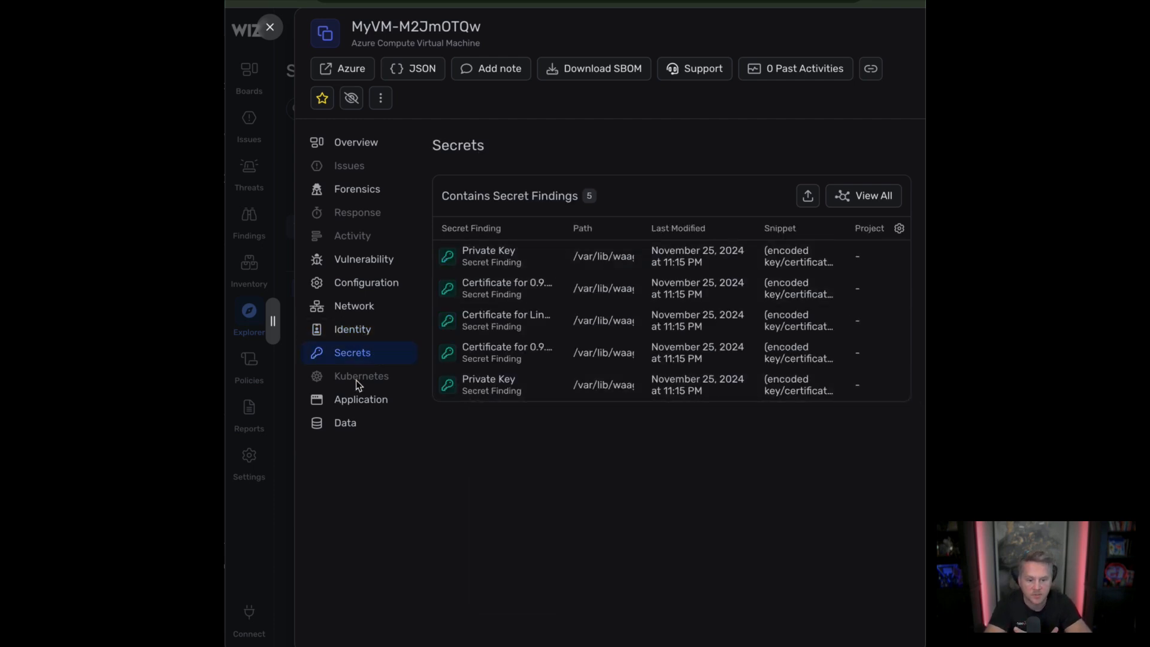
{"action": "left_click", "coordinate": [360, 399]}
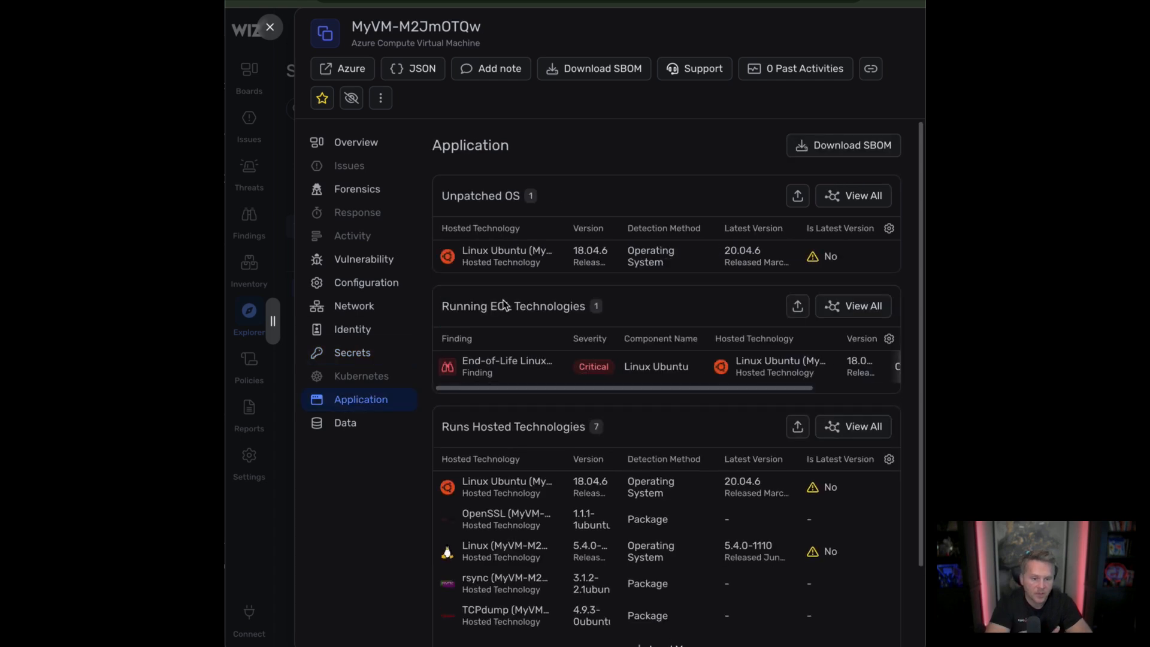
{"action": "scroll", "scroll_direction": "down", "scroll_amount": 3}
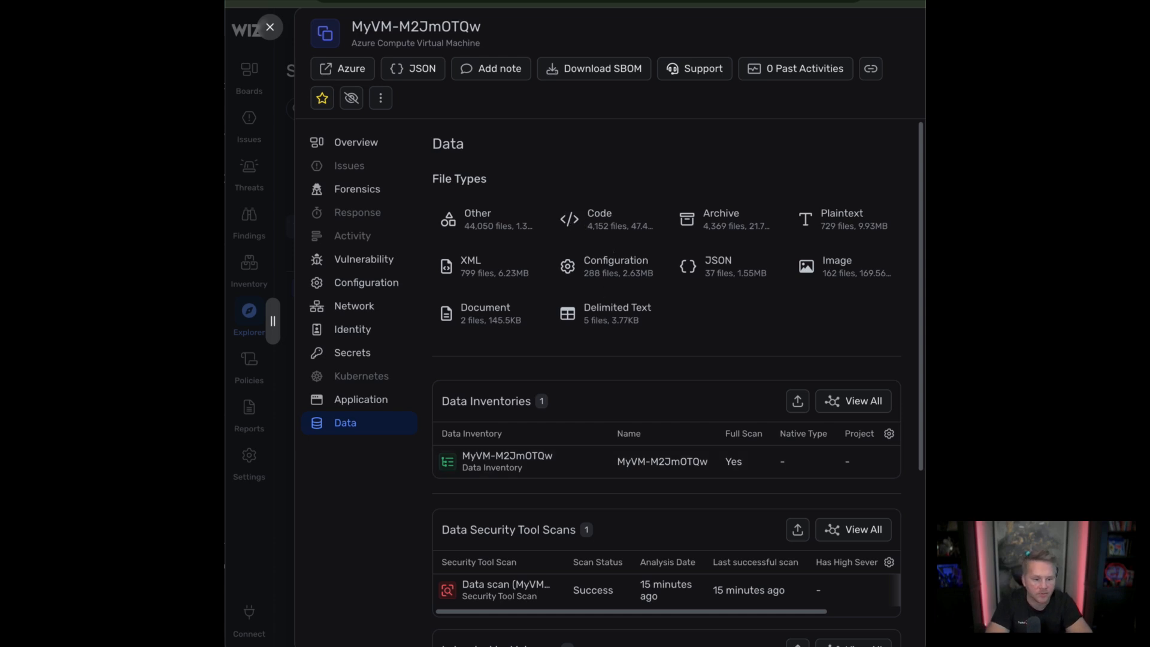
{"action": "mouse_move", "coordinate": [285, 49]}
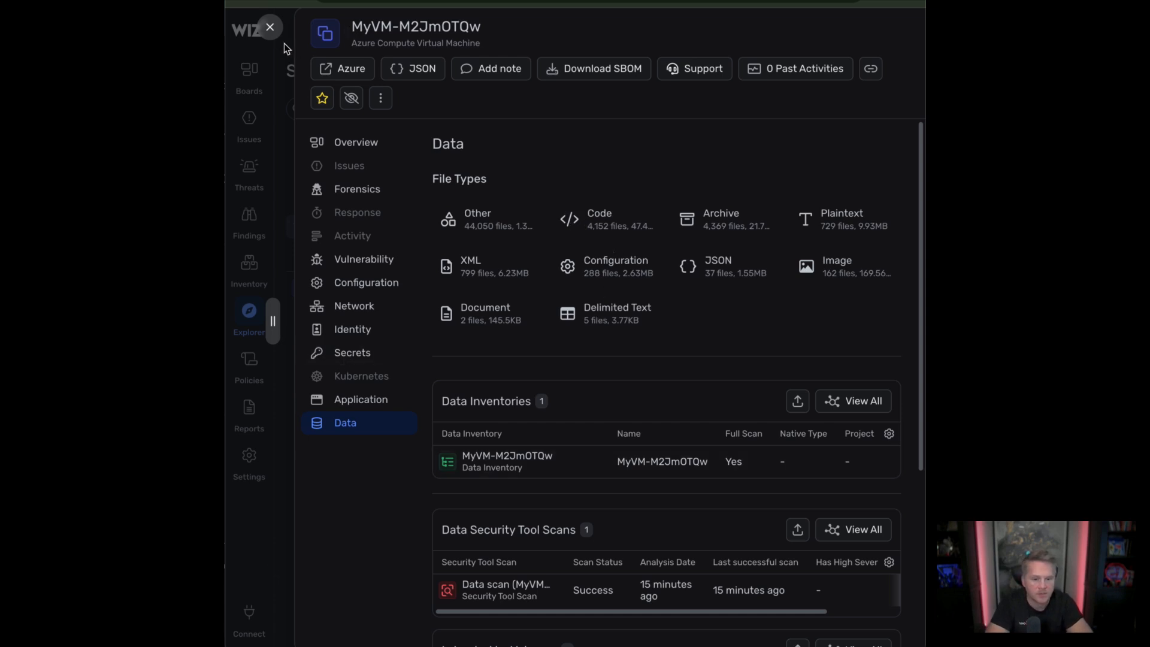
Step: Reopen the MyVM-M2JmOTQw details from the results and return to its Vulnerability section
{"action": "left_click", "coordinate": [269, 27]}
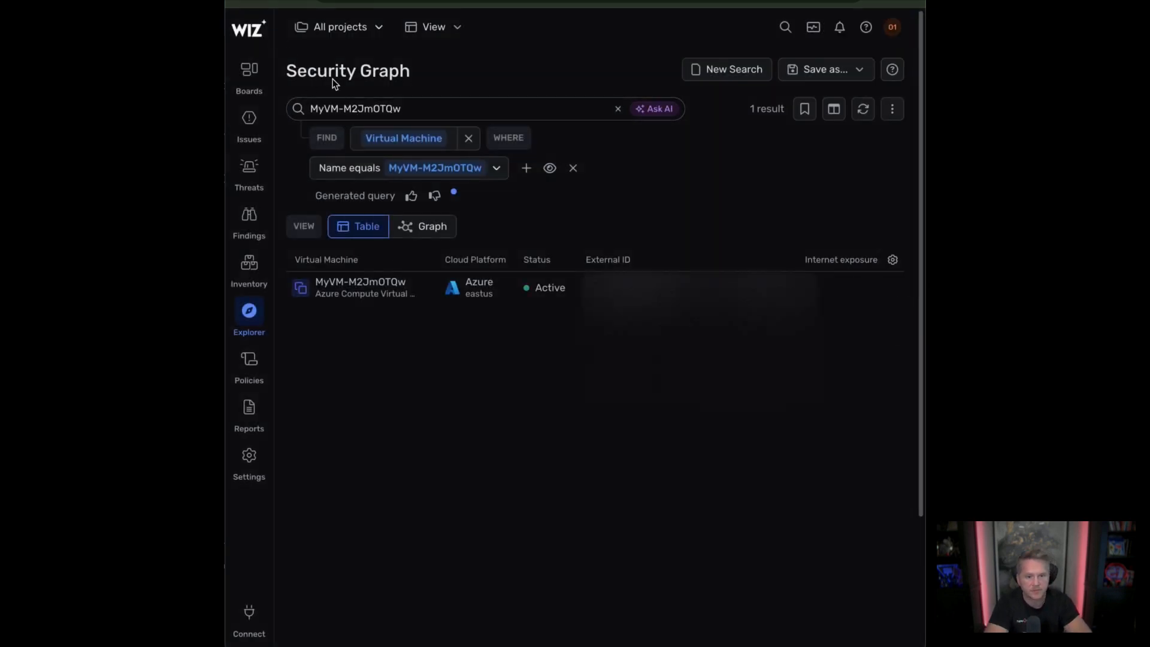
{"action": "left_click", "coordinate": [248, 73]}
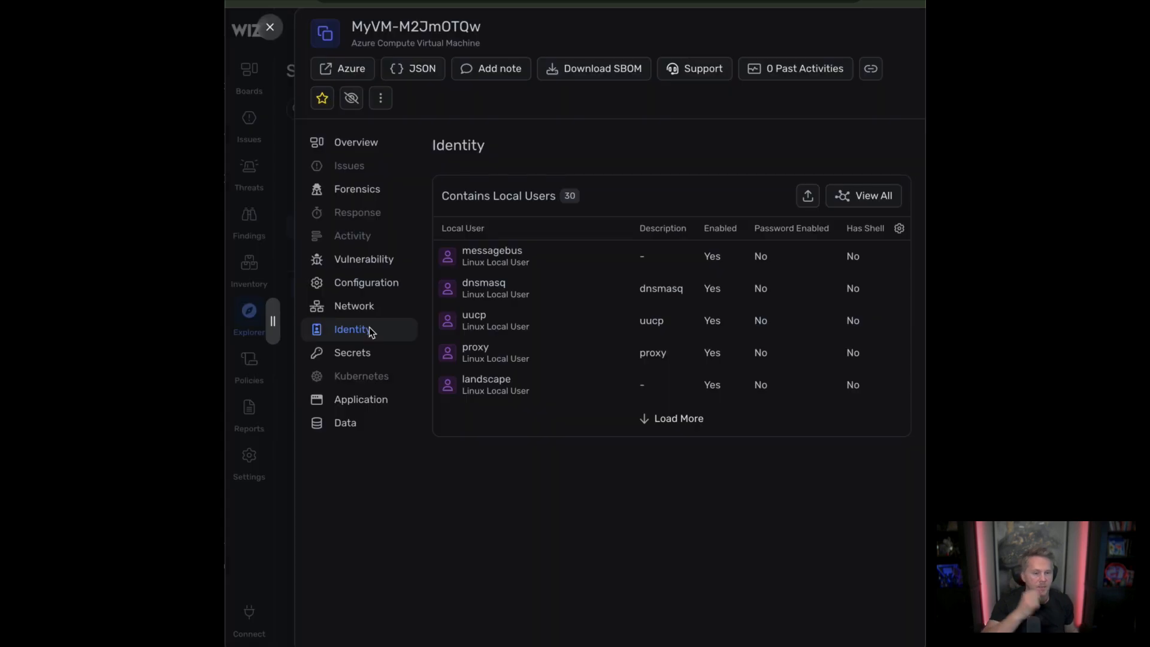
{"action": "left_click", "coordinate": [364, 259]}
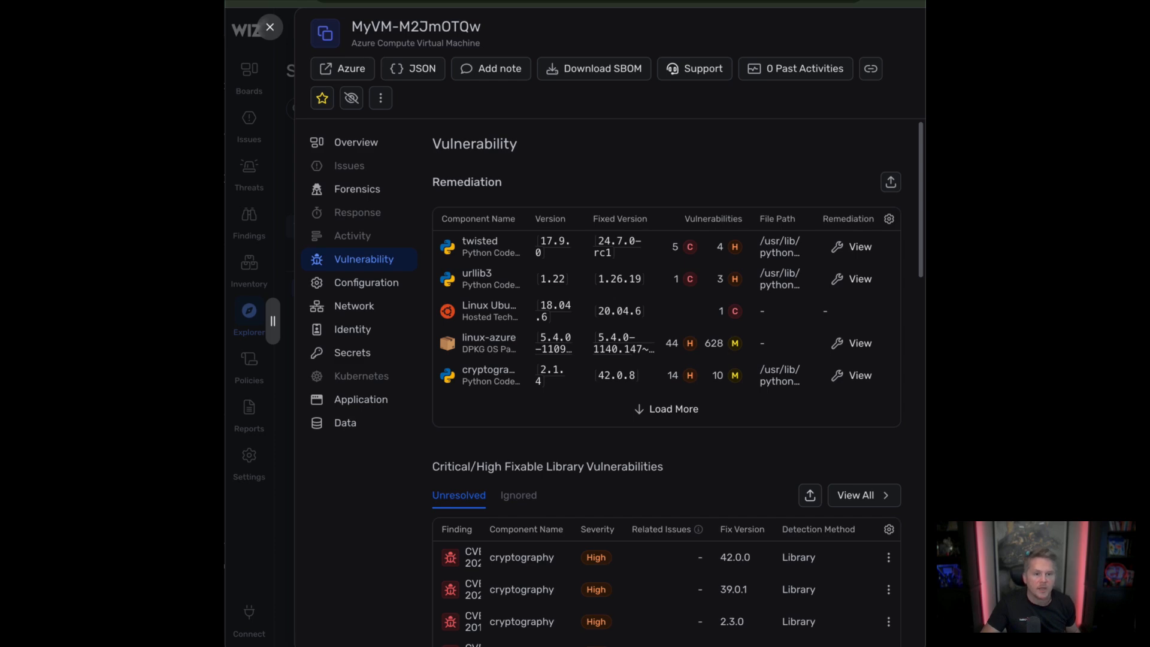
Step: Review the VM's Secrets, Applications and Data tabs, then bring up the Boards dashboards list
{"action": "left_click", "coordinate": [352, 352]}
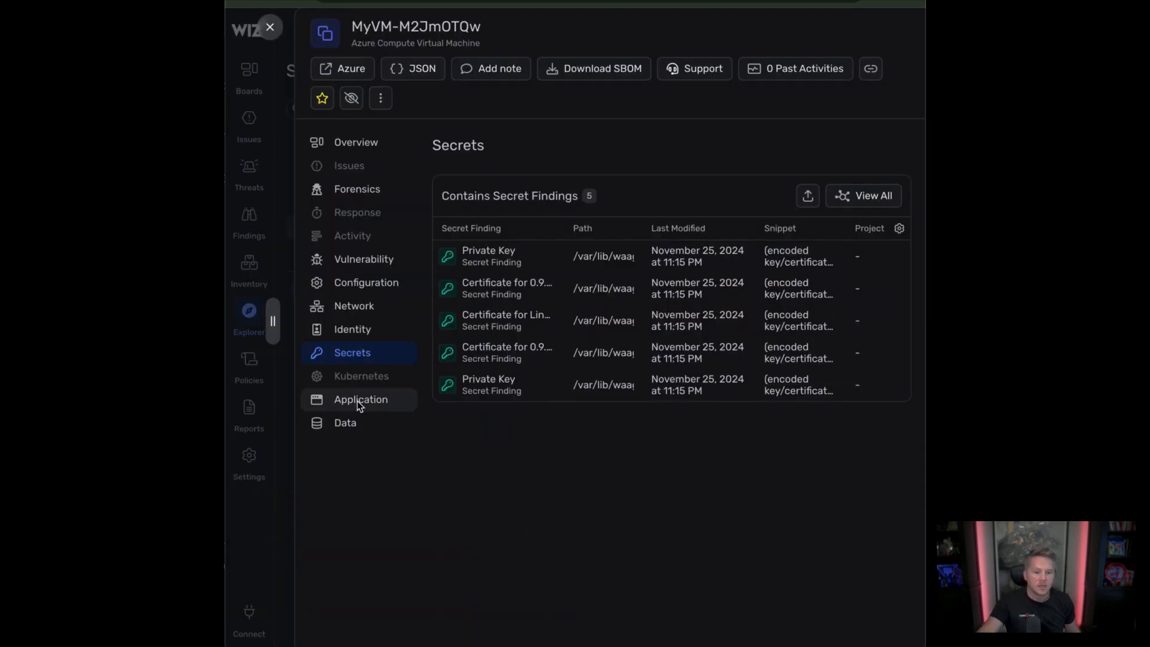
{"action": "left_click", "coordinate": [360, 399]}
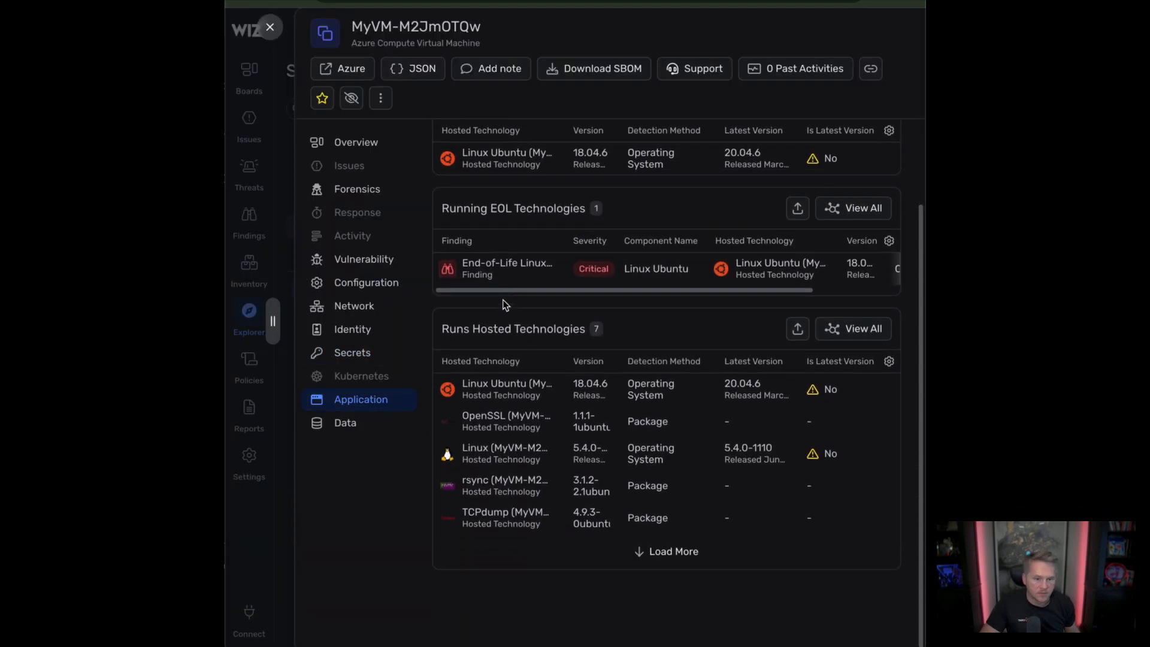
{"action": "left_click", "coordinate": [345, 422]}
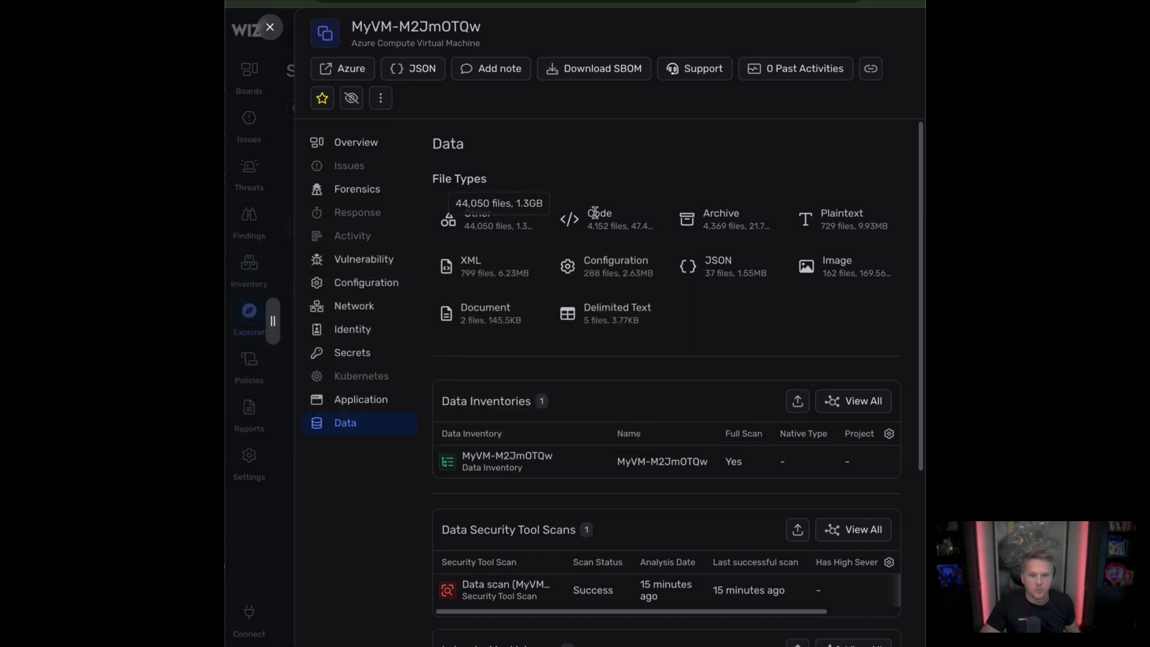
{"action": "mouse_move", "coordinate": [611, 262]}
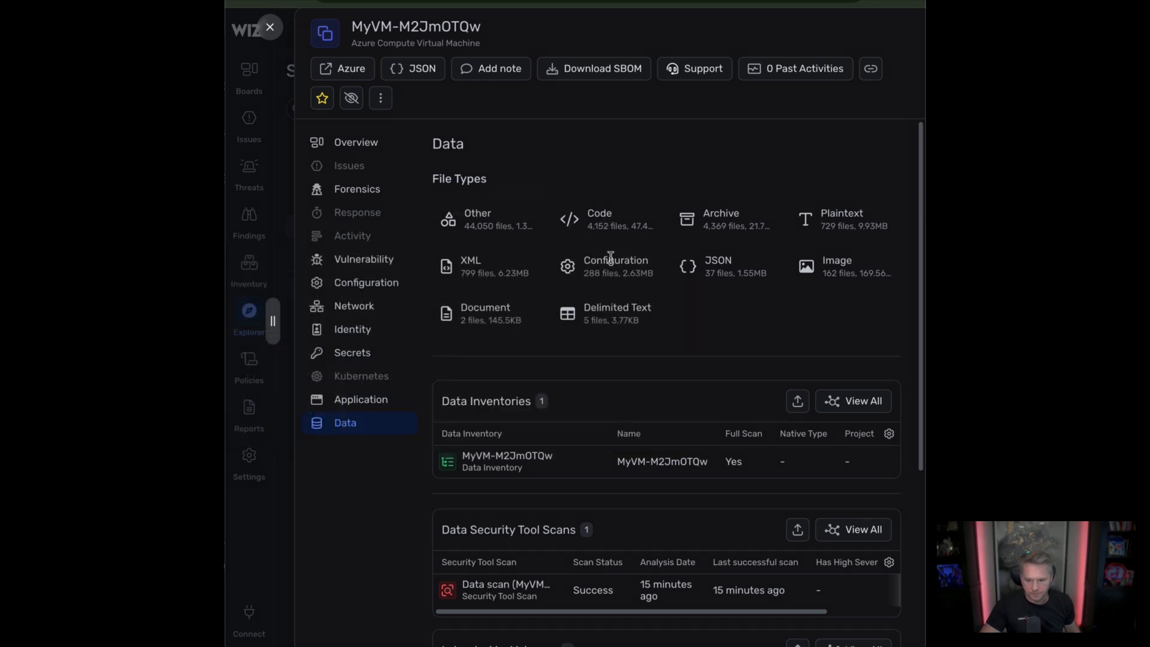
{"action": "mouse_move", "coordinate": [269, 572]}
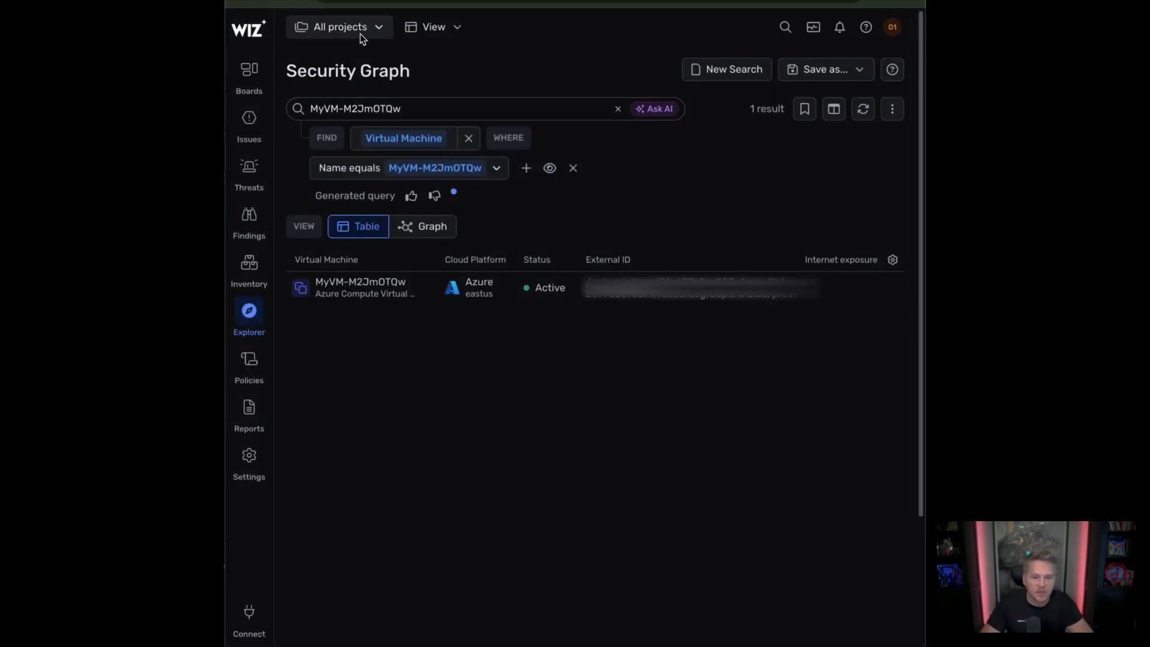
{"action": "left_click", "coordinate": [249, 73]}
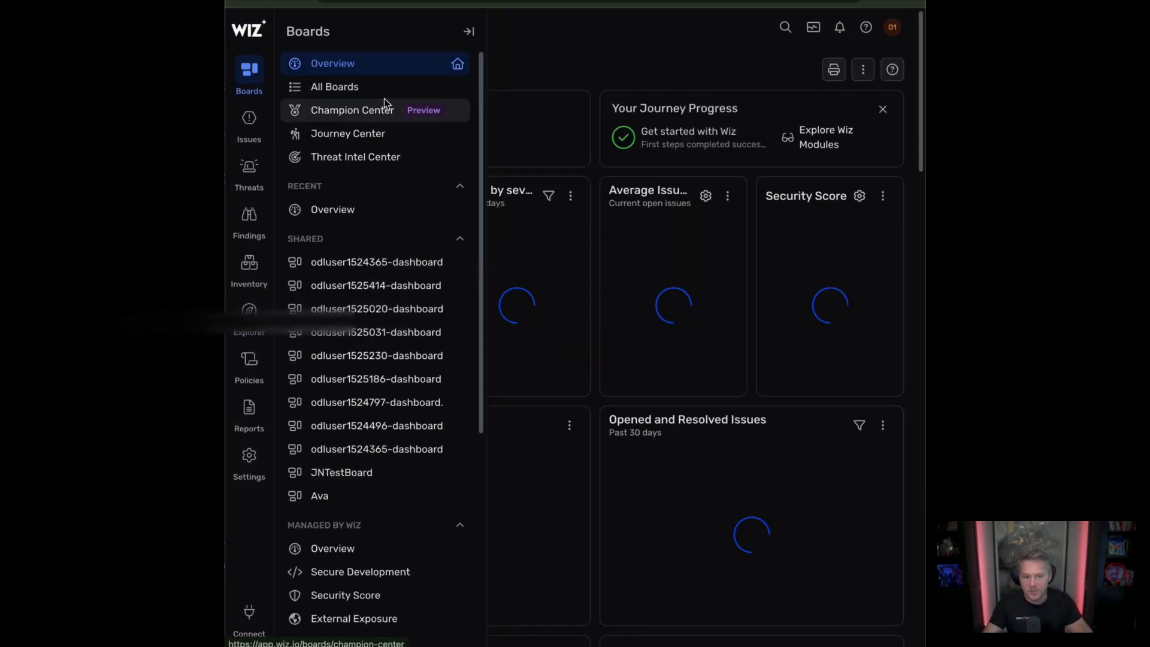